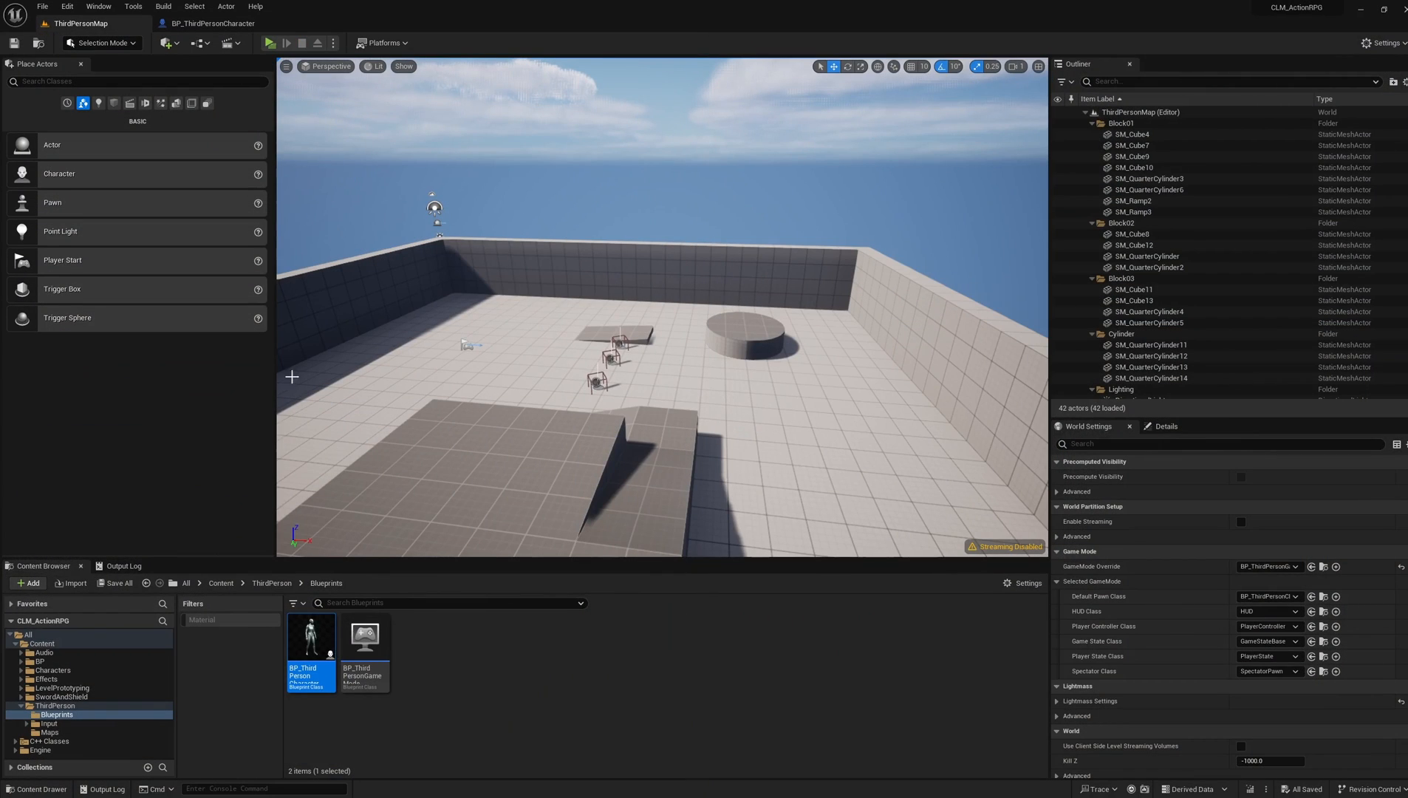
Open BP_ThirdPersonCharacter and select its Mesh in the viewport to check the animation class
double_click(311, 639)
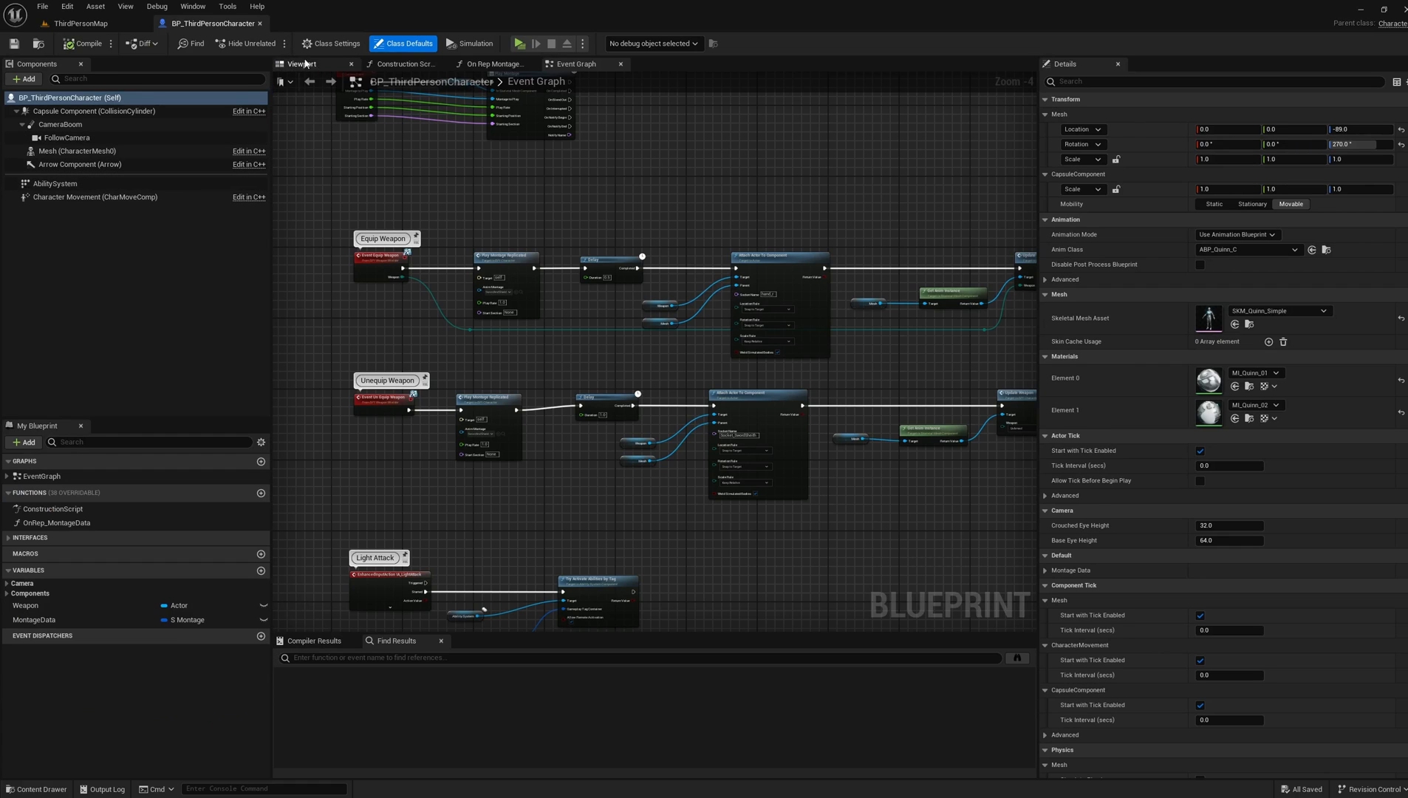
click(303, 64)
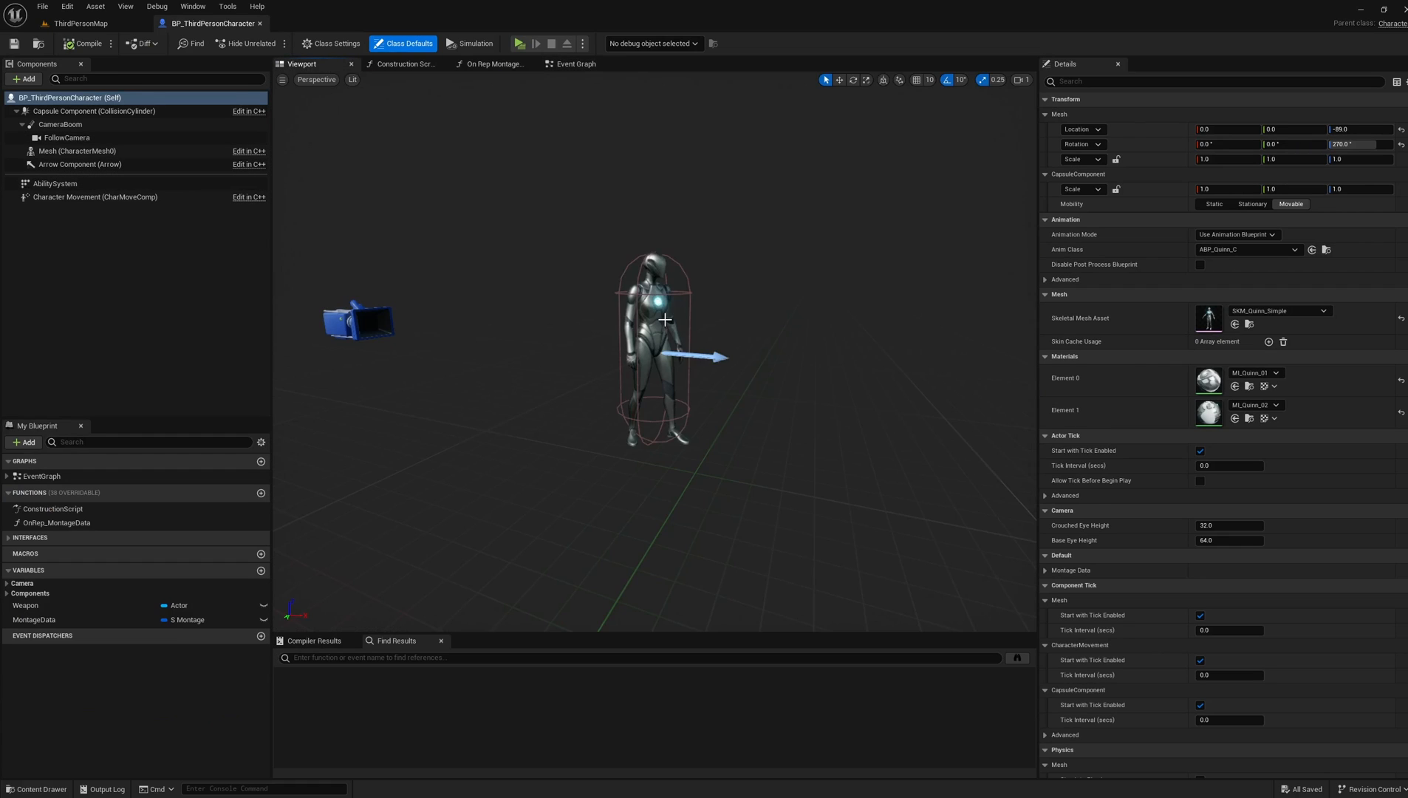
click(76, 150)
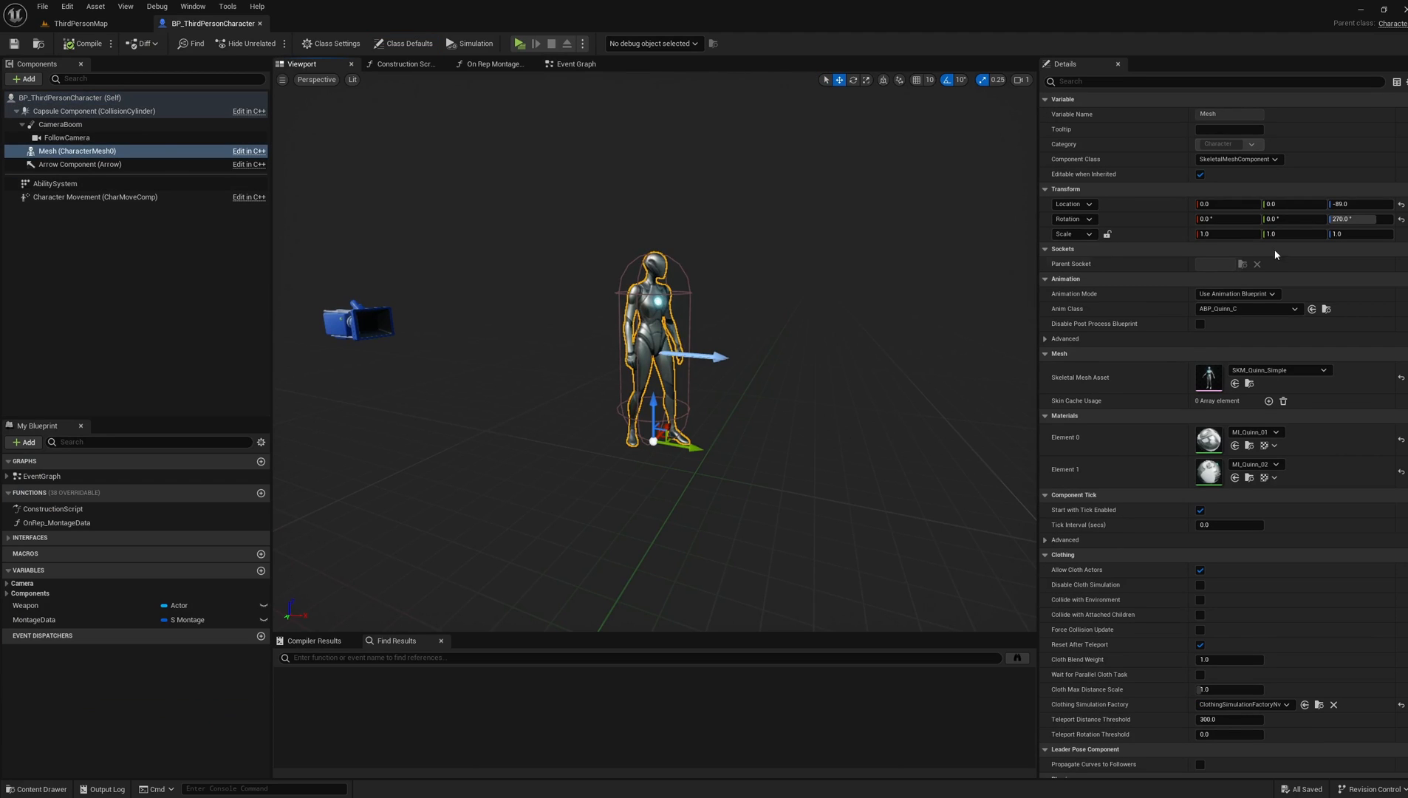
mouse_move(1325, 310)
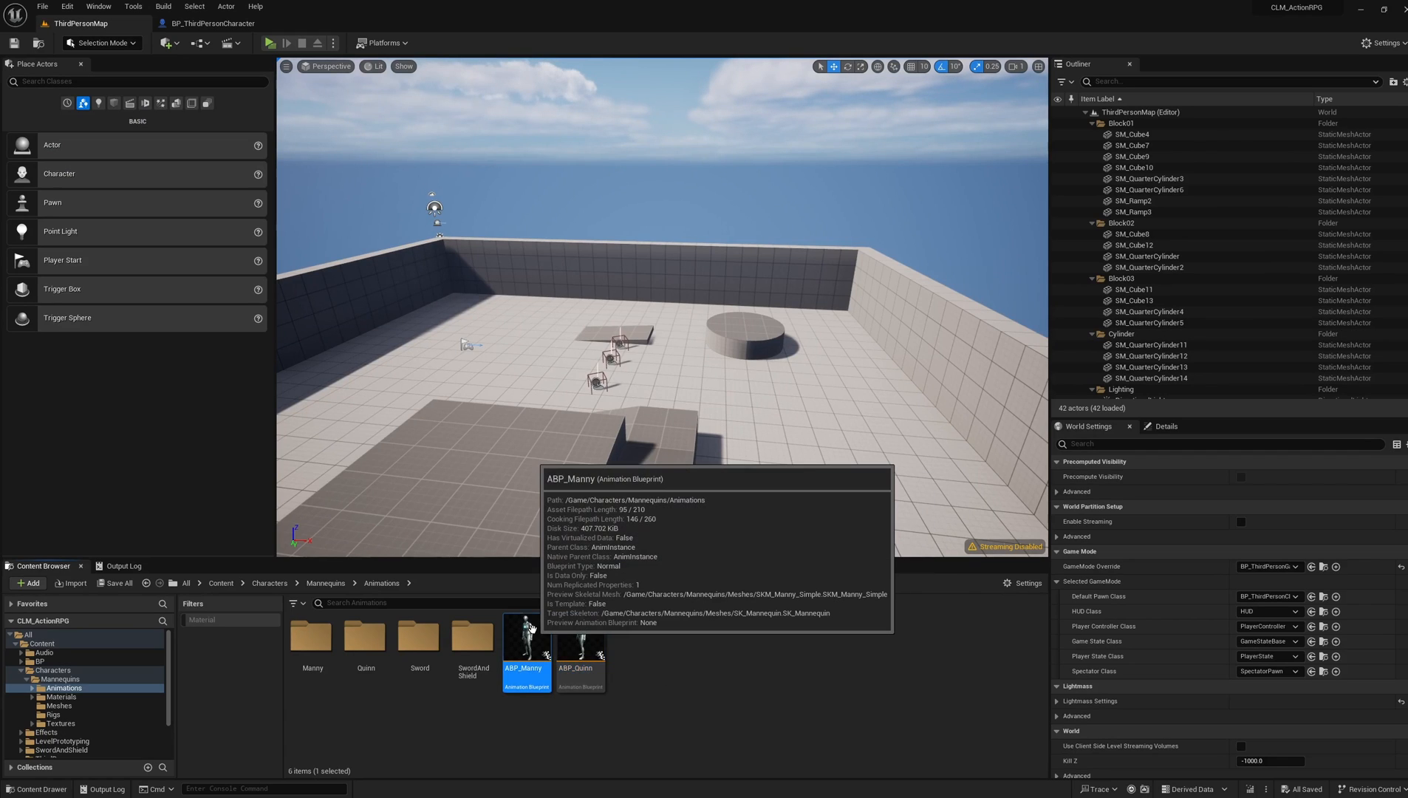
In ABP_Manny, set the Weapon variable's Replication to None
double_click(526, 638)
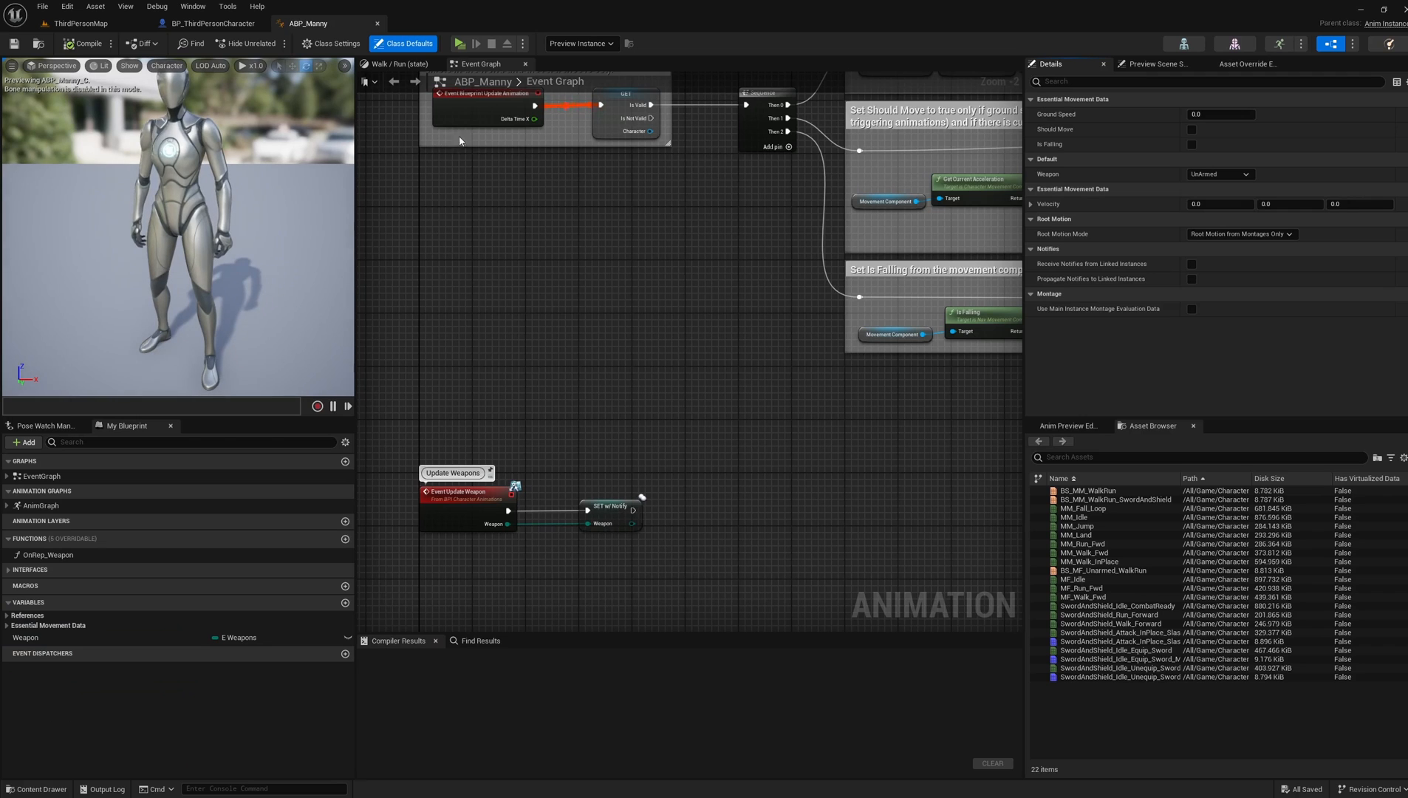
click(25, 637)
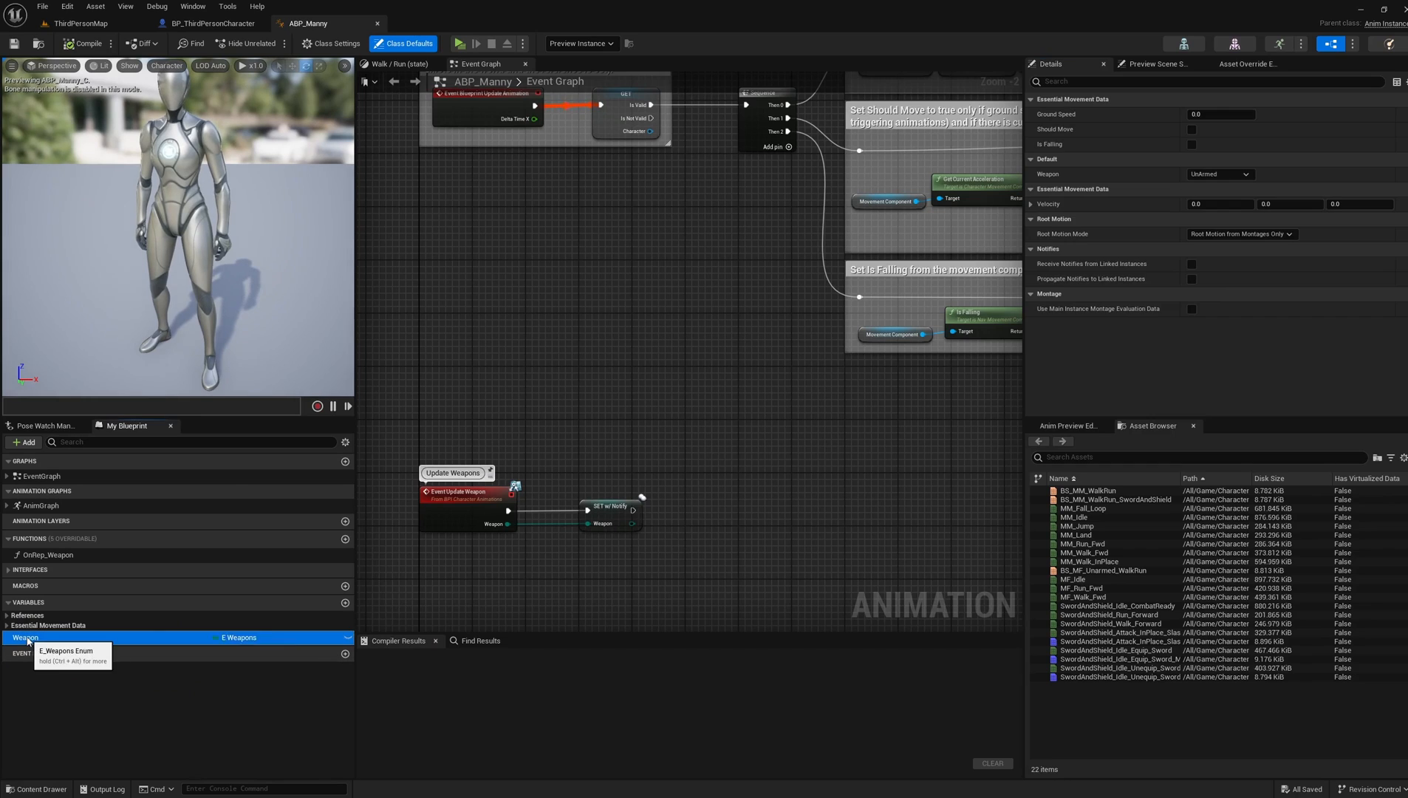
click(25, 636)
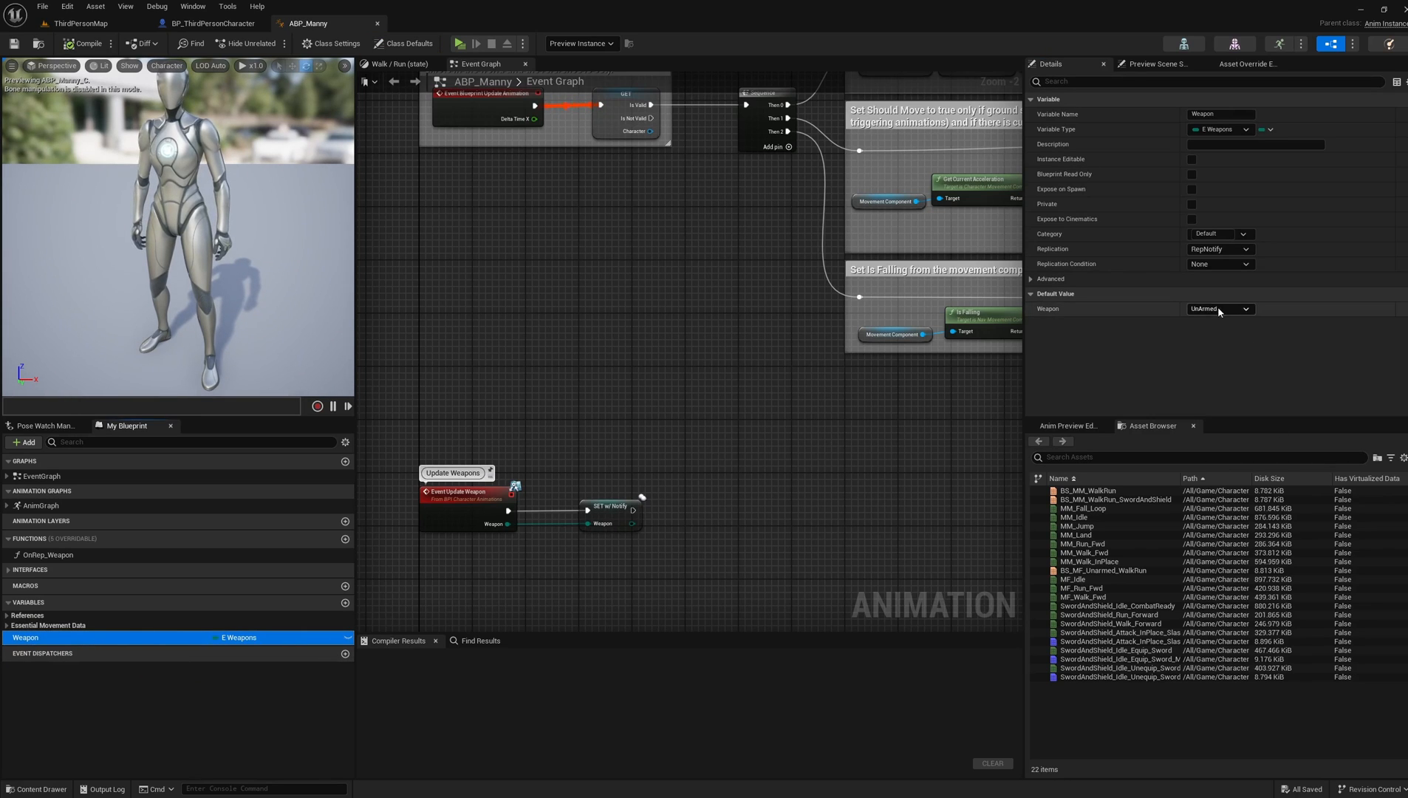
click(1219, 308)
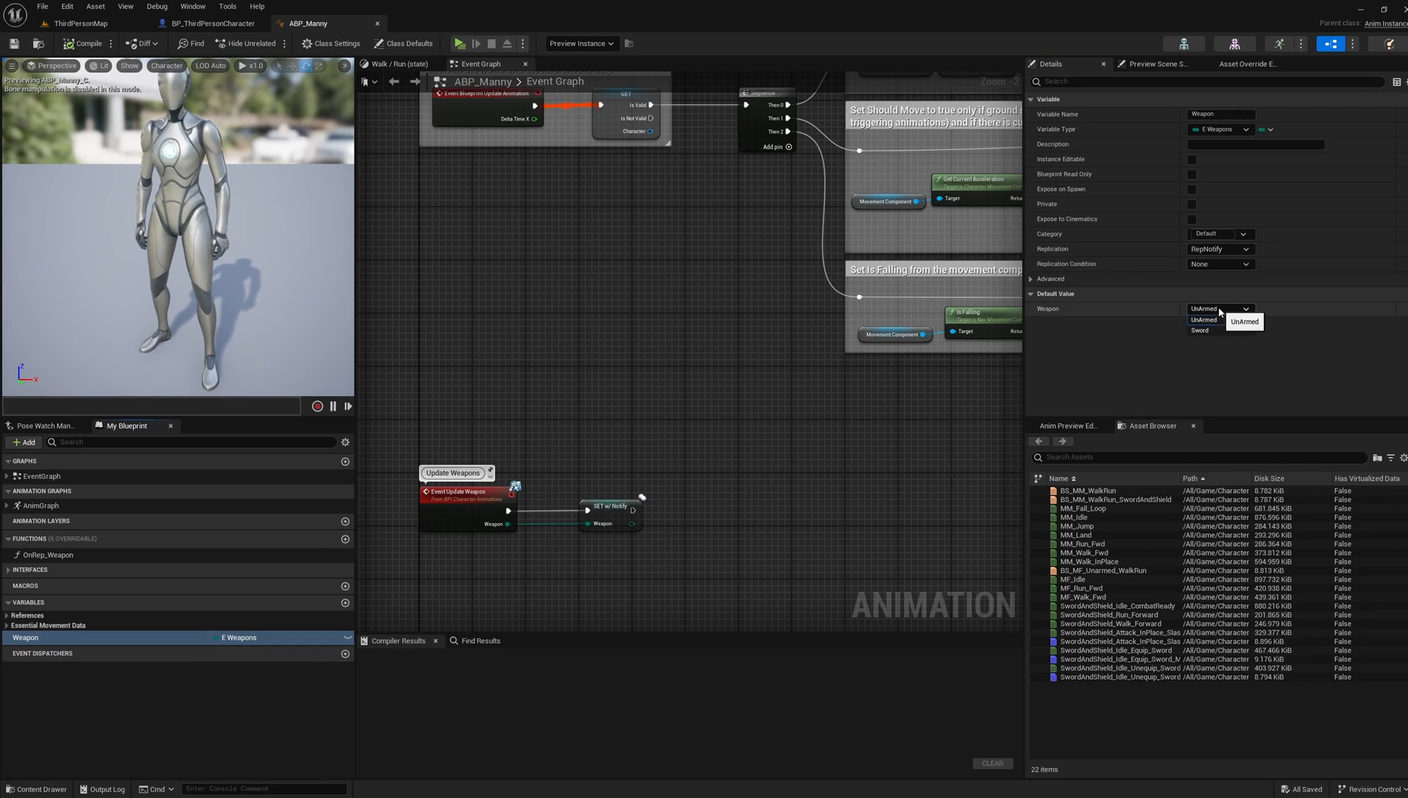
click(1203, 320)
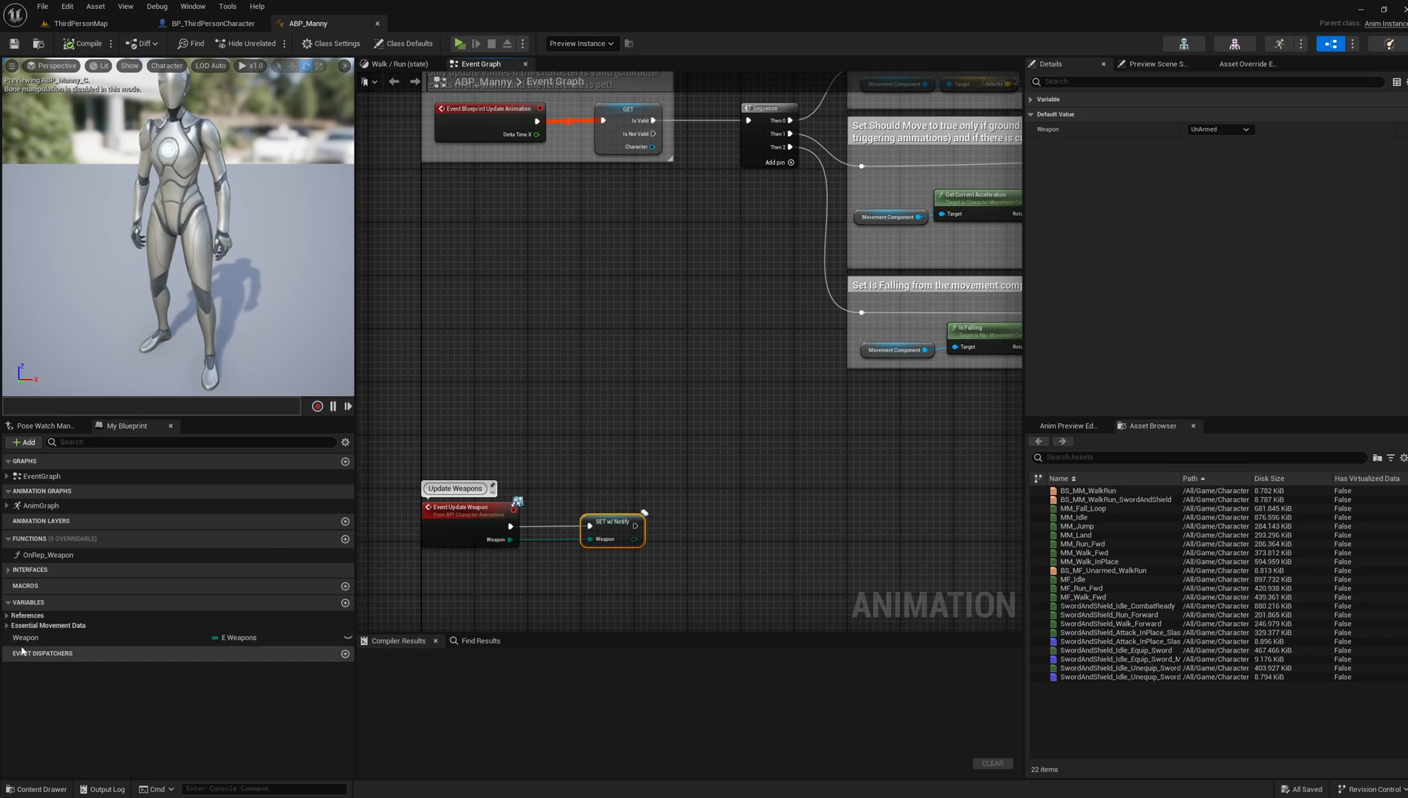
Compile ABP_Manny and review the Weapon variable's replication setting
click(25, 637)
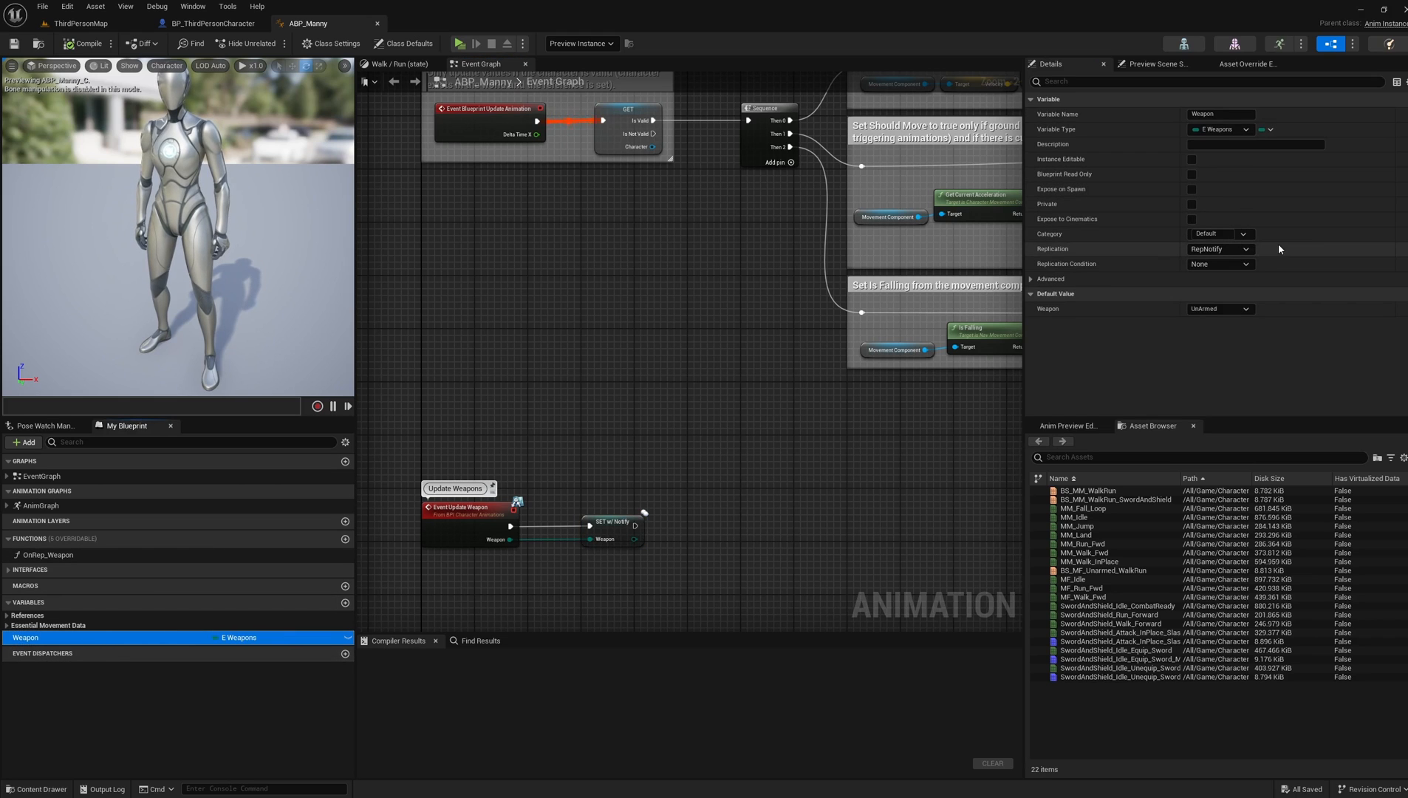
click(83, 43)
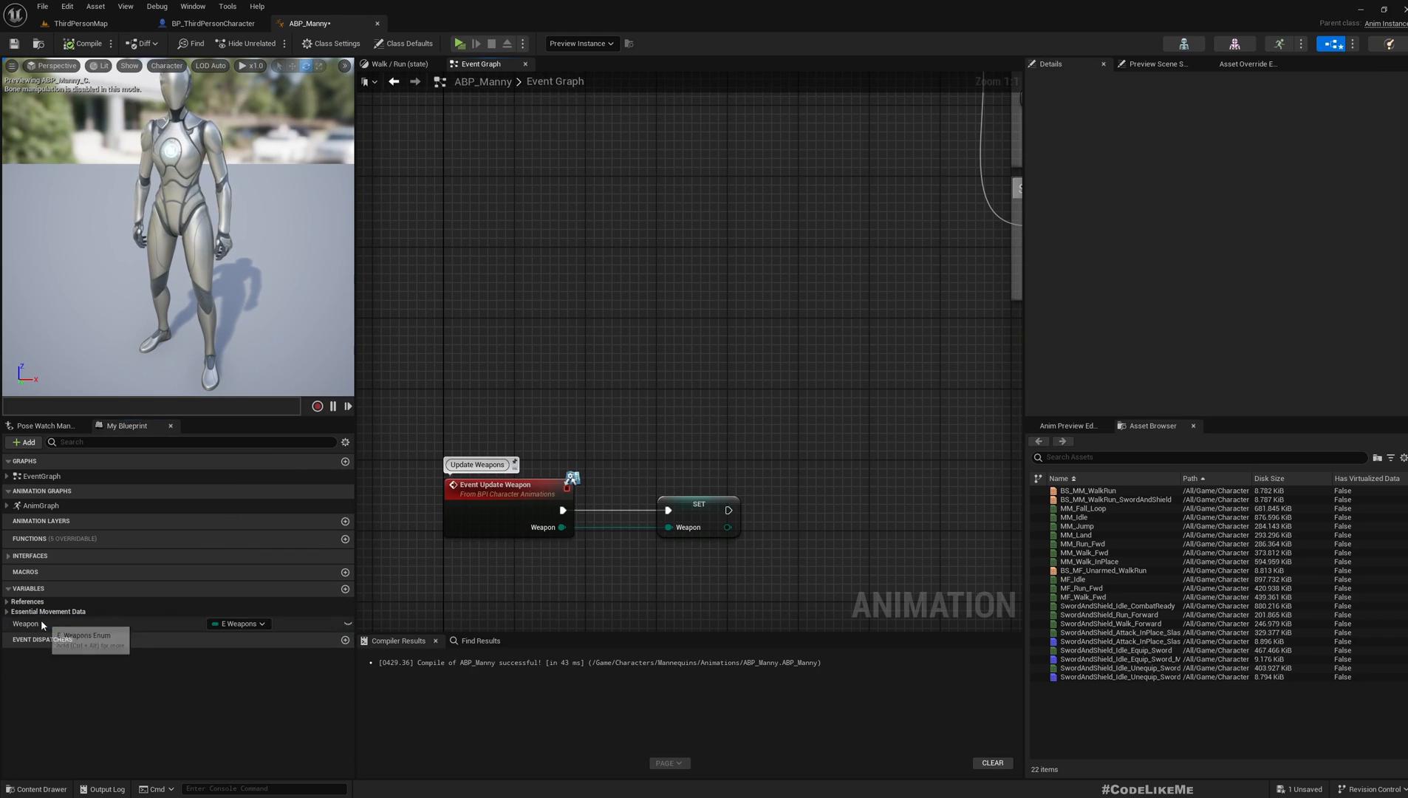
click(27, 624)
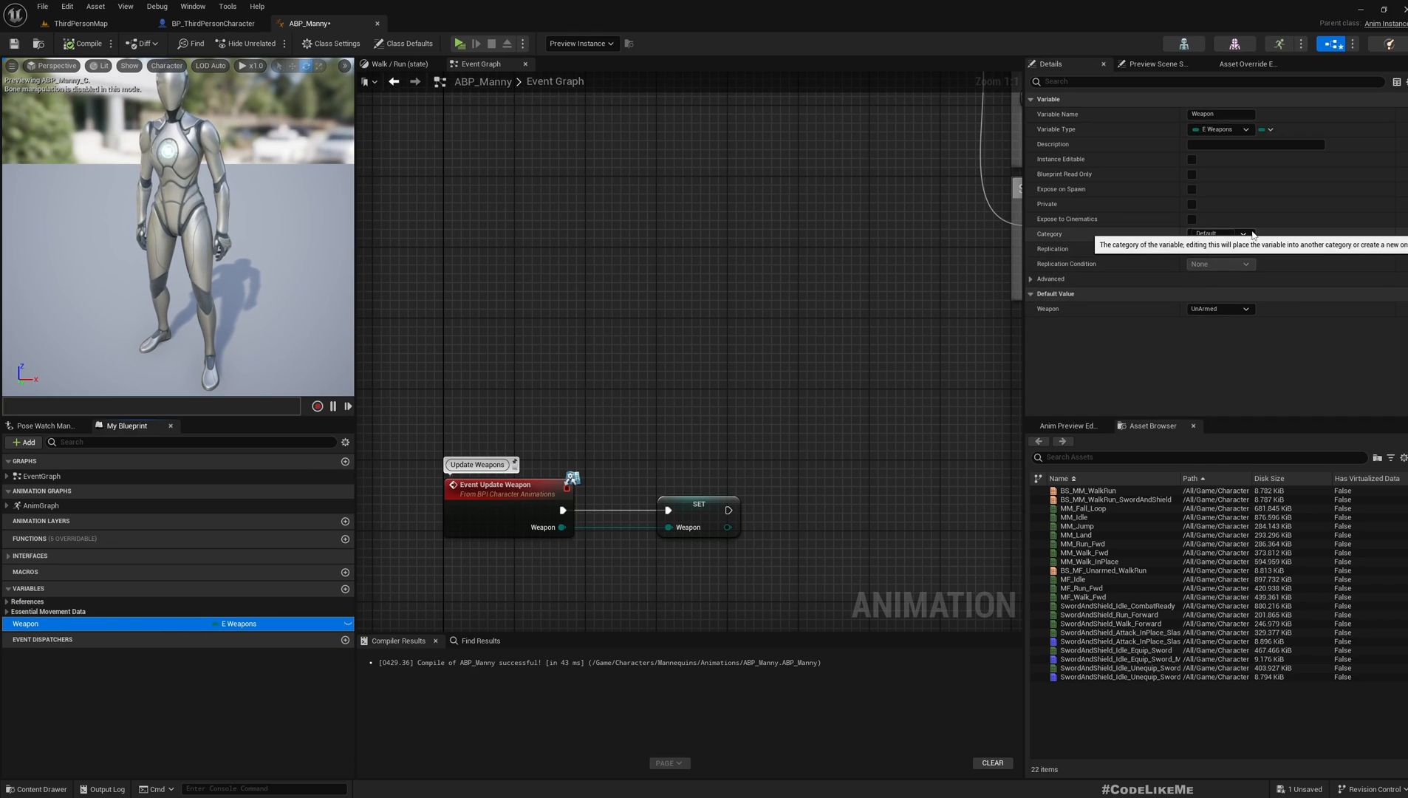
click(1219, 249)
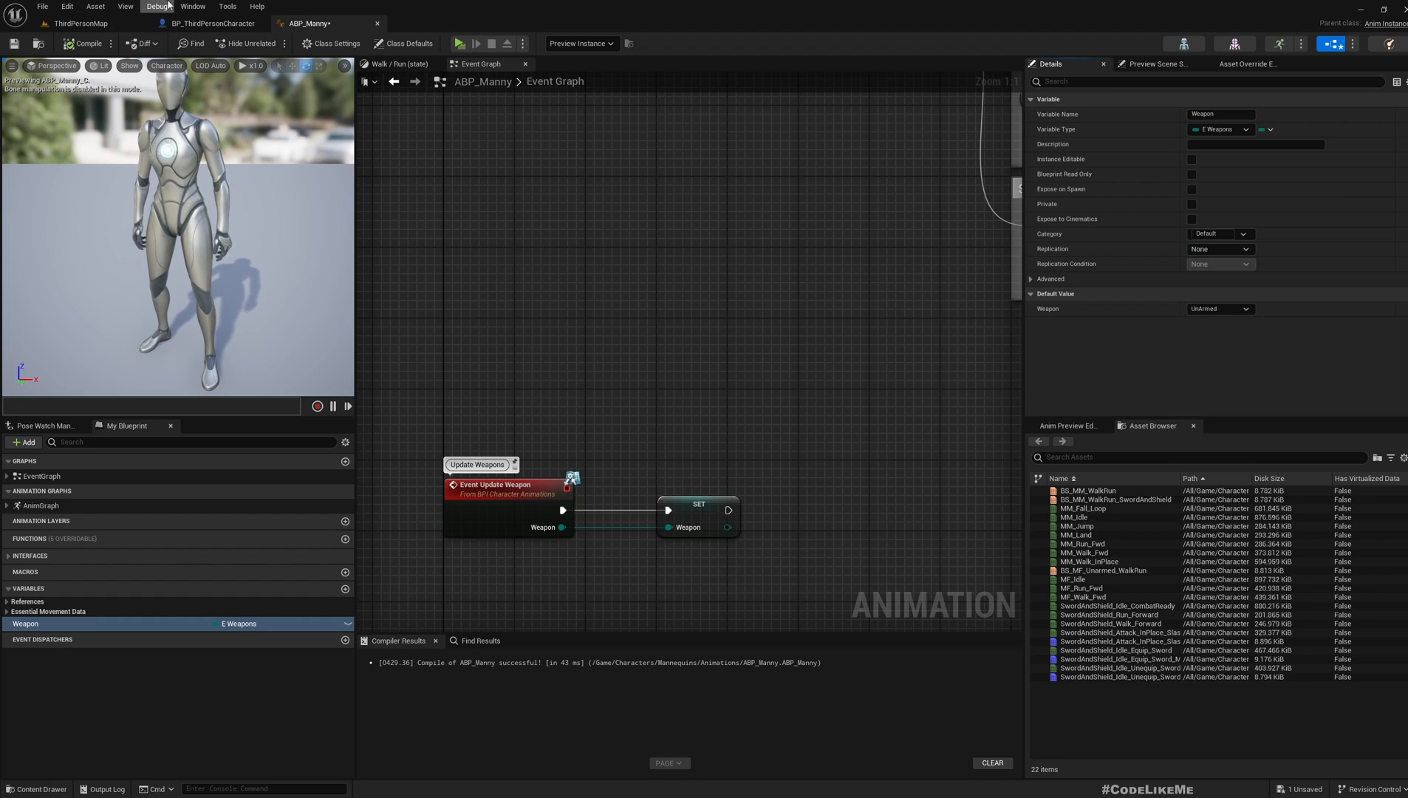
mouse_move(213, 23)
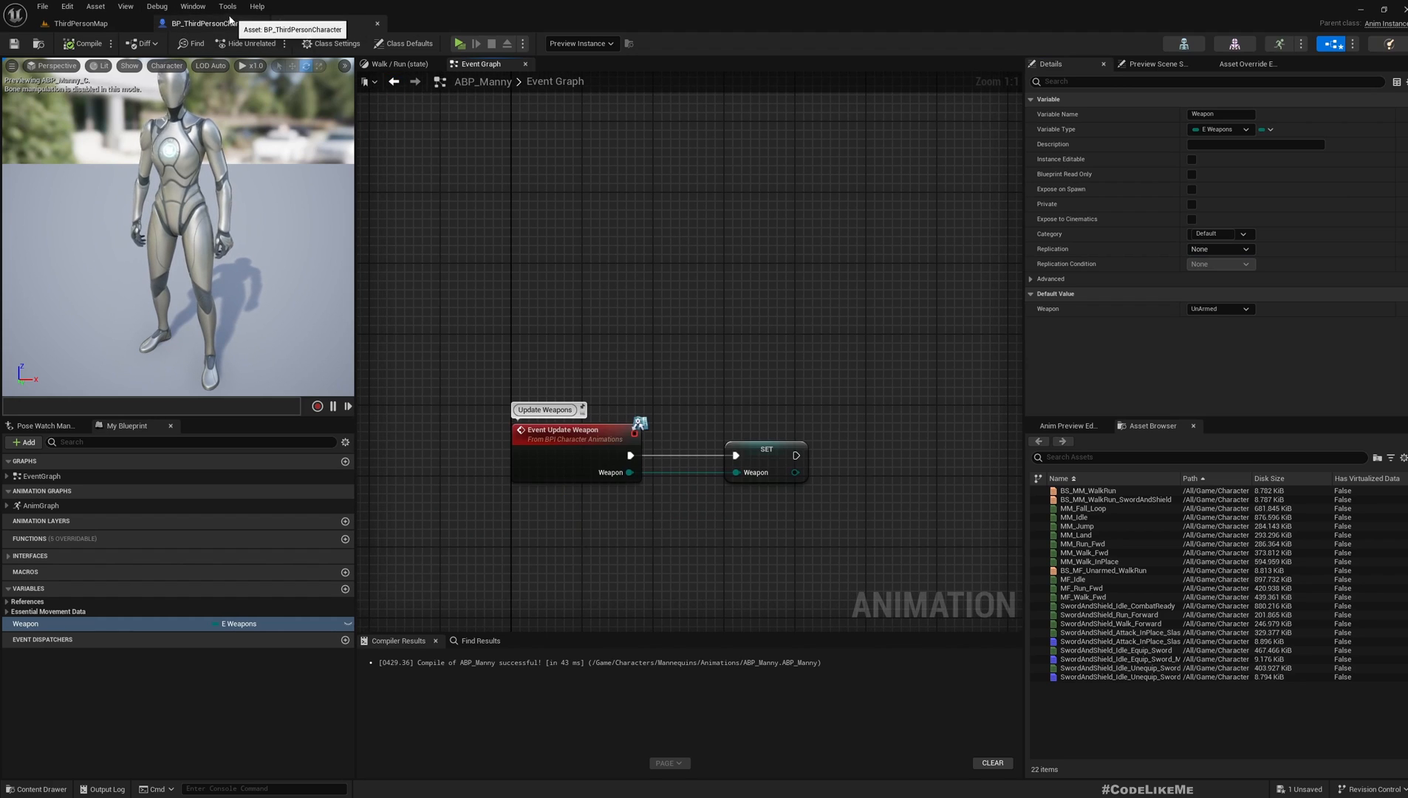
Browse the CodeLikeMe Patreon Latest posts feed down to Load more
click(192, 22)
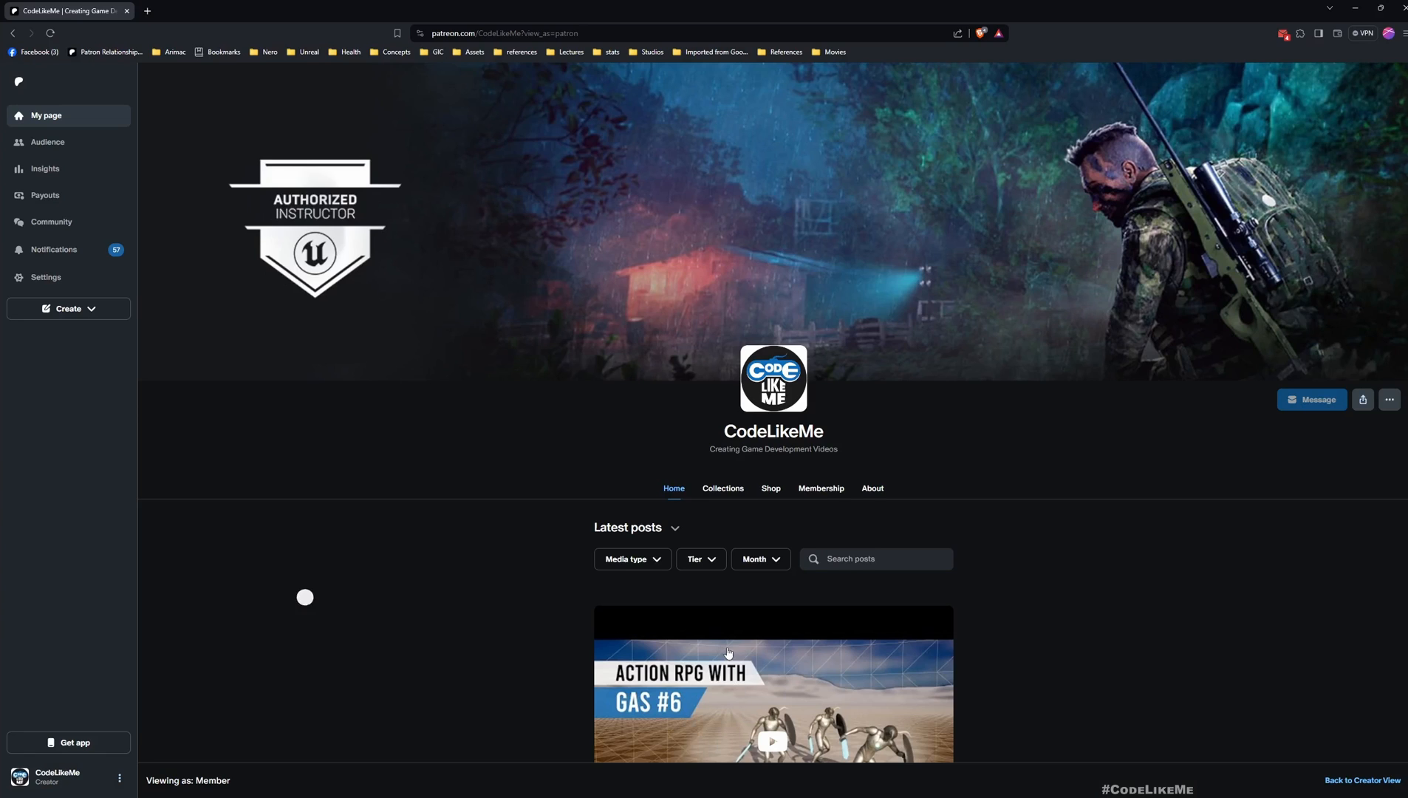
scroll(down, 3)
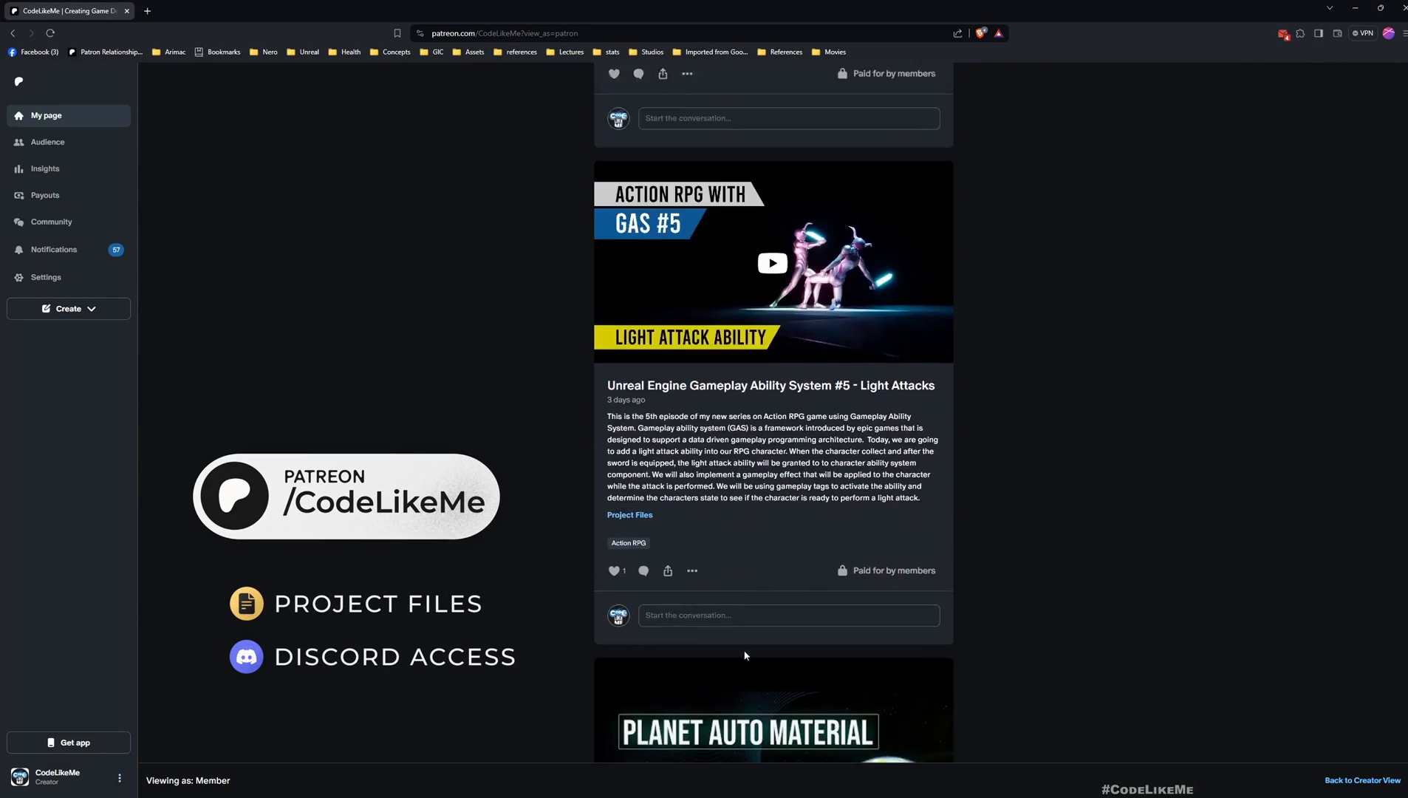
scroll(down, 3)
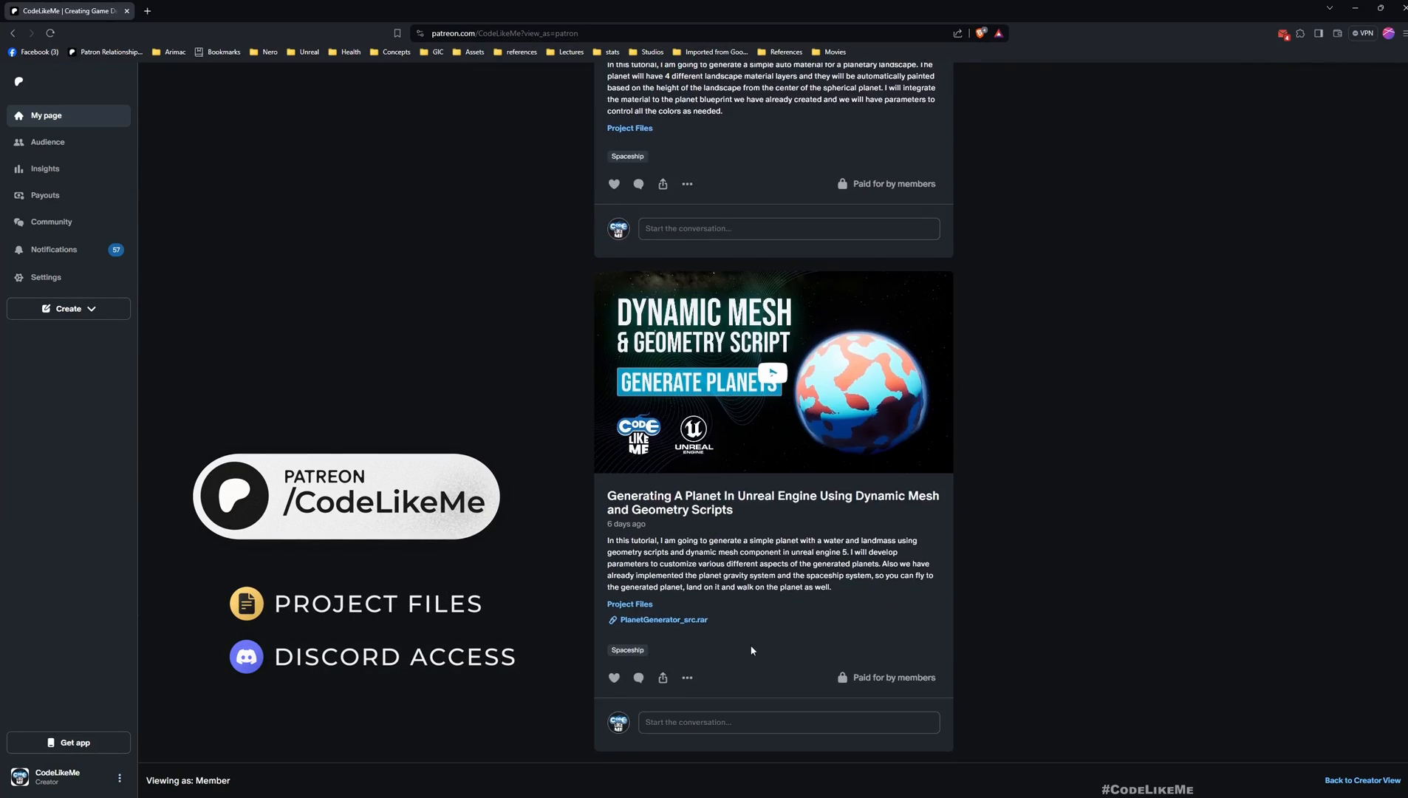
scroll(down, 3)
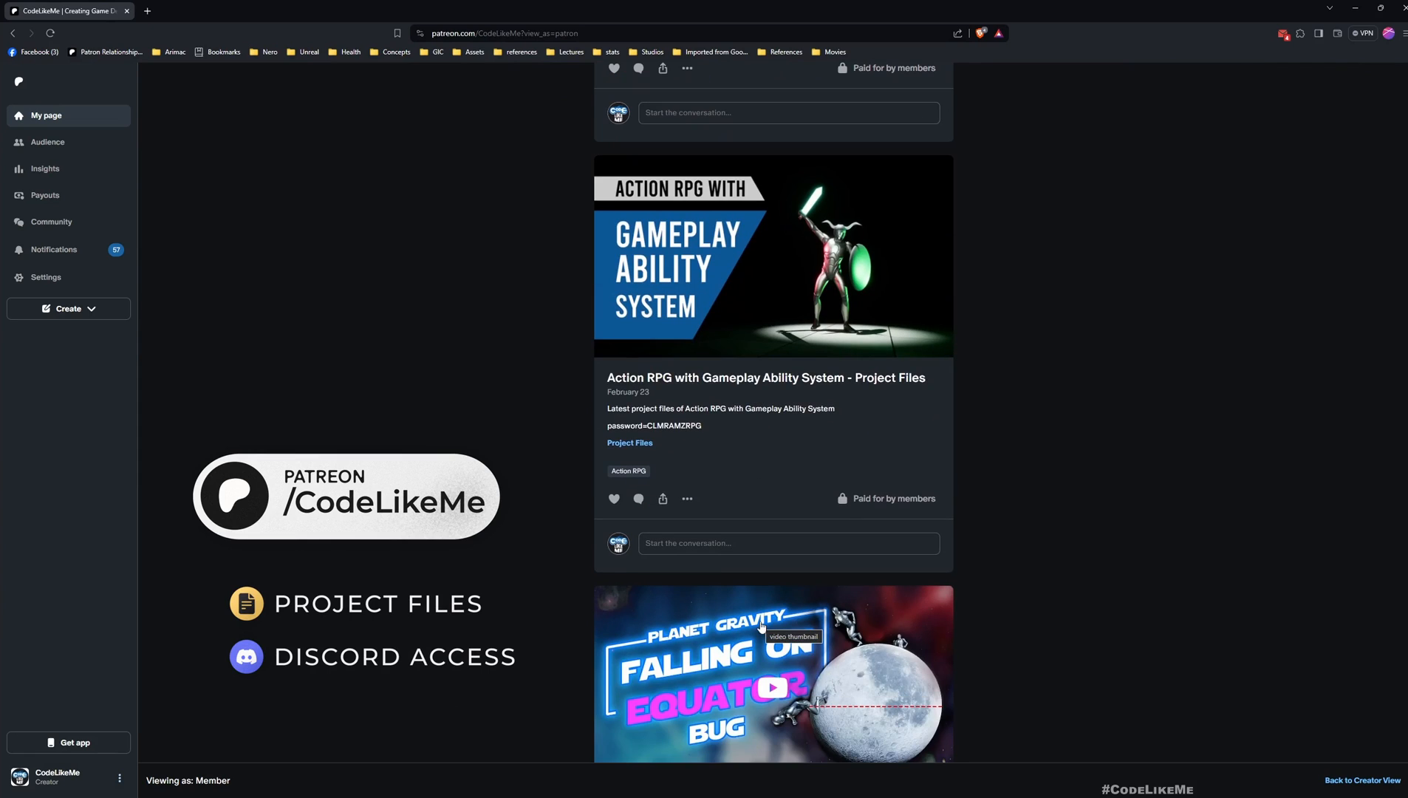
scroll(down, 3)
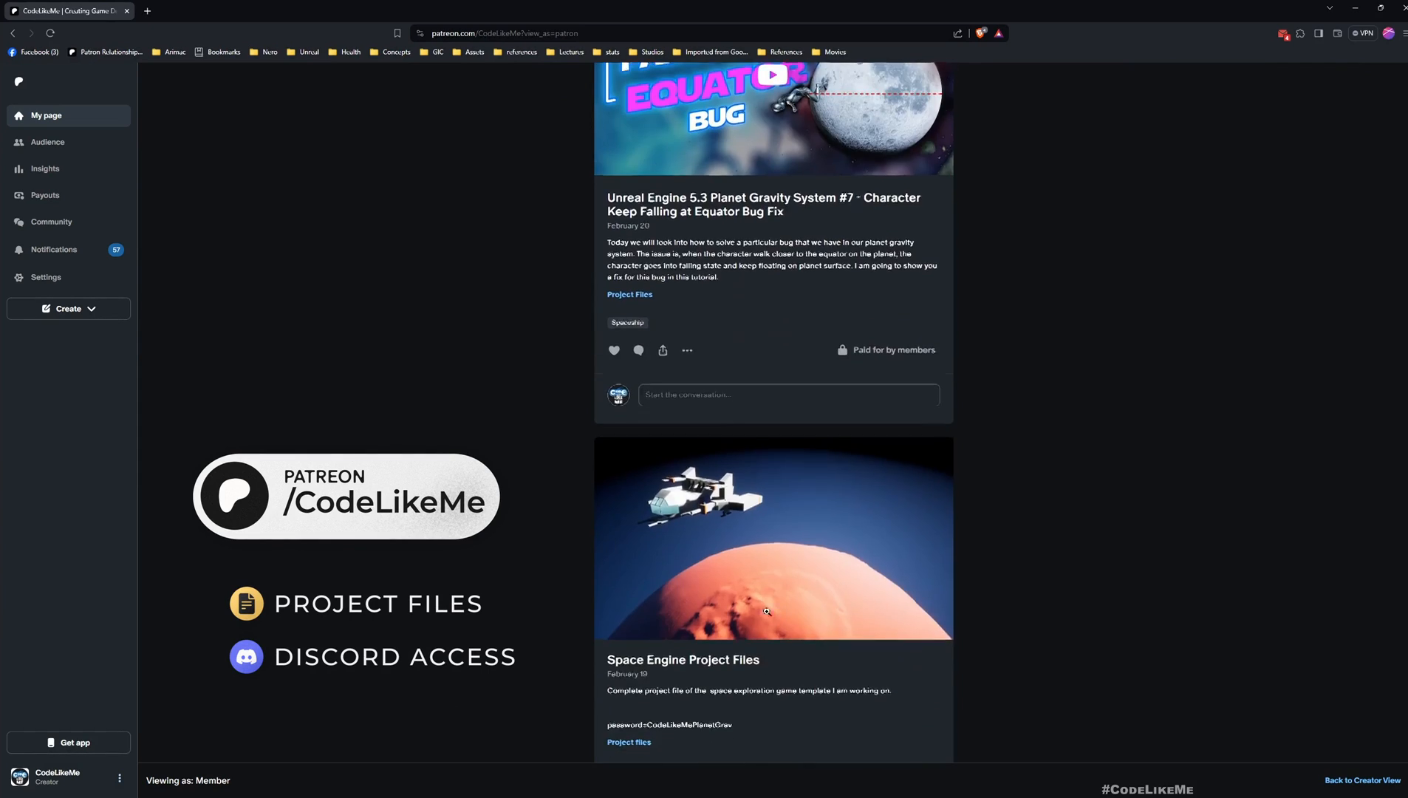
scroll(down, 3)
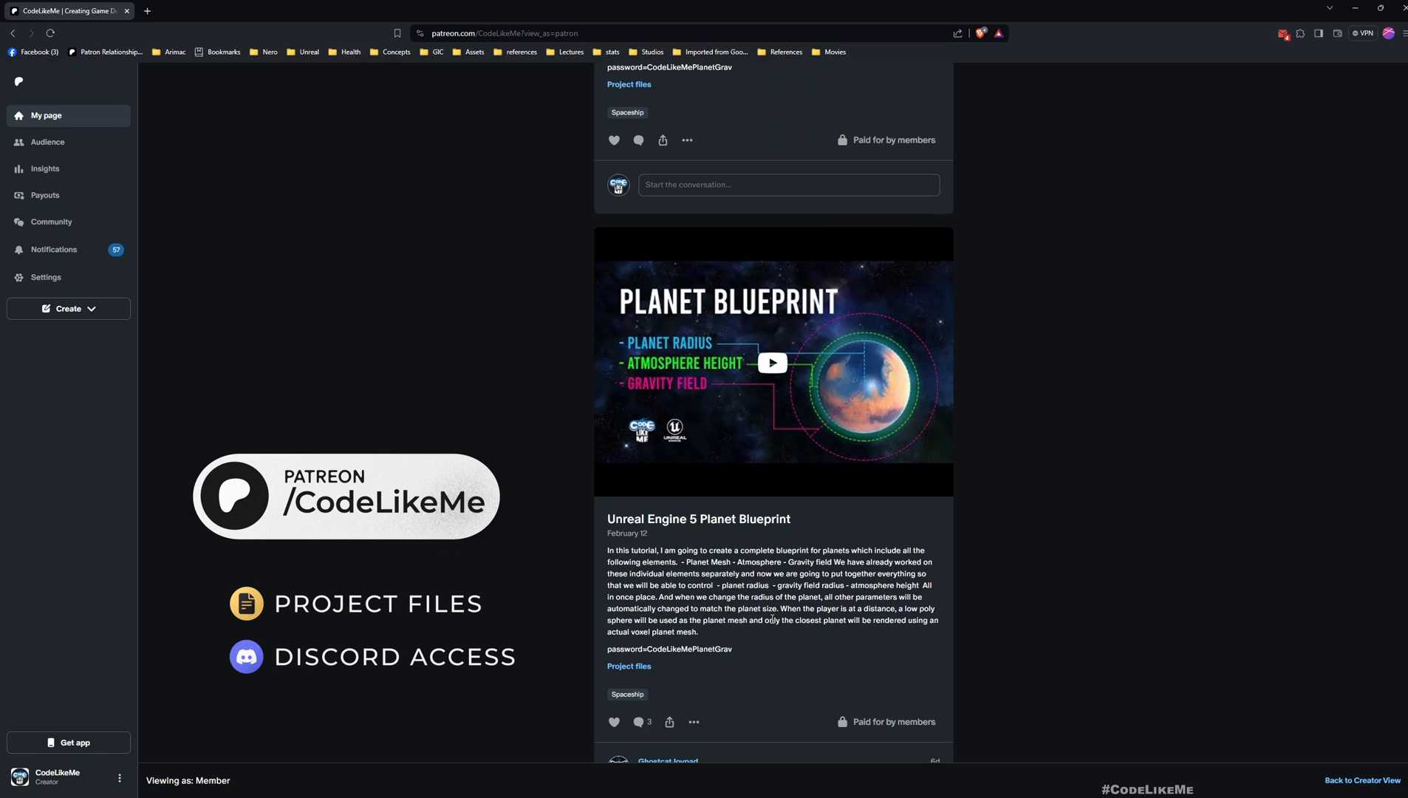
scroll(up, 3)
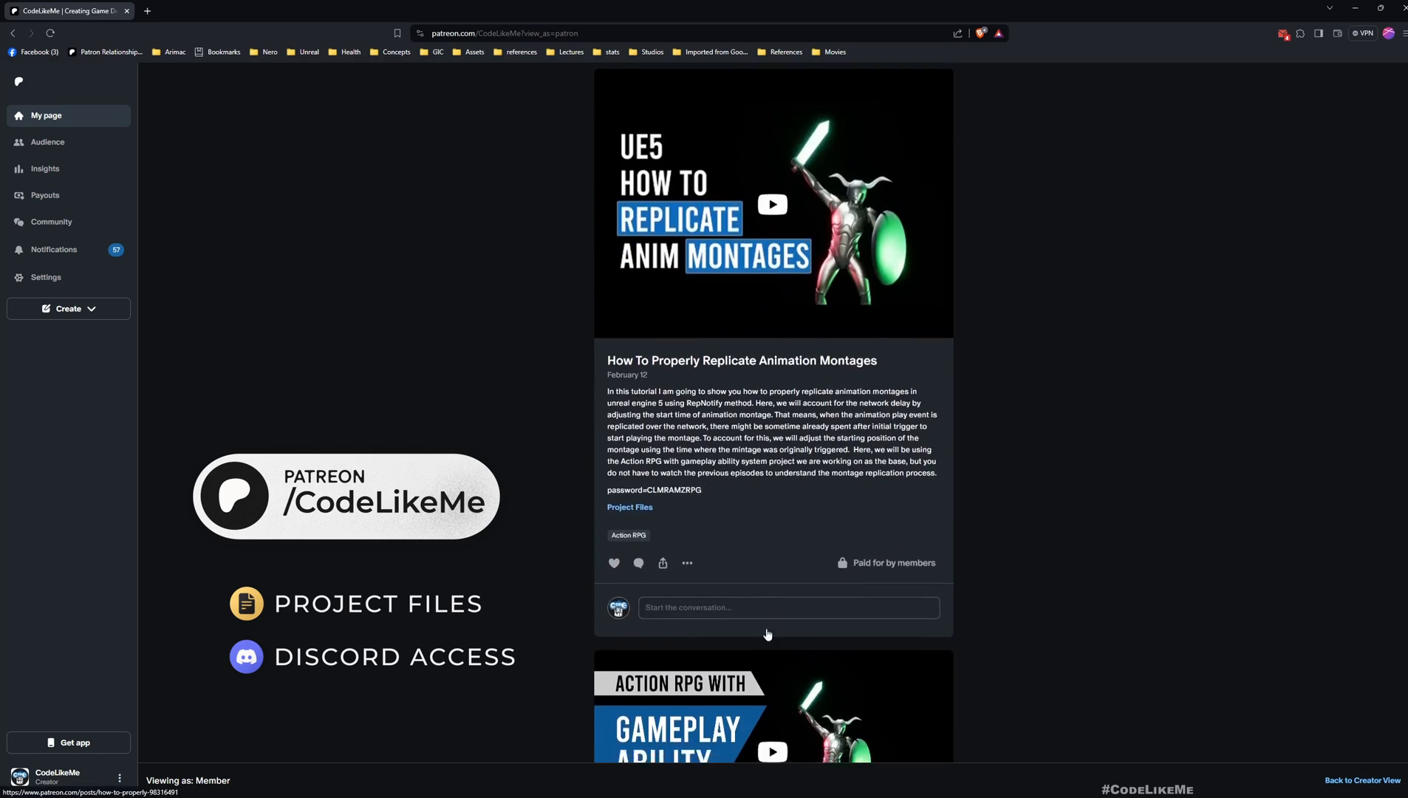
scroll(down, 3)
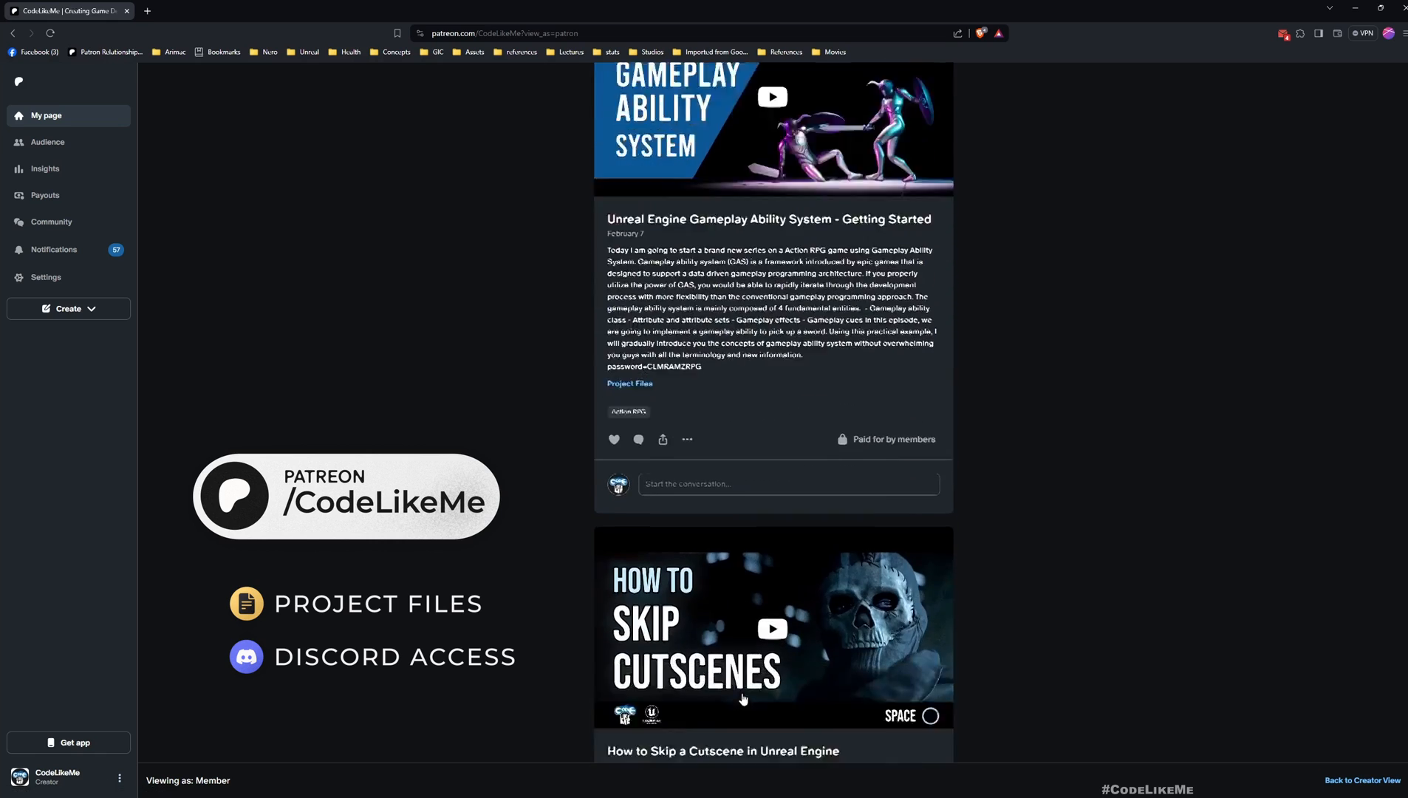
scroll(down, 3)
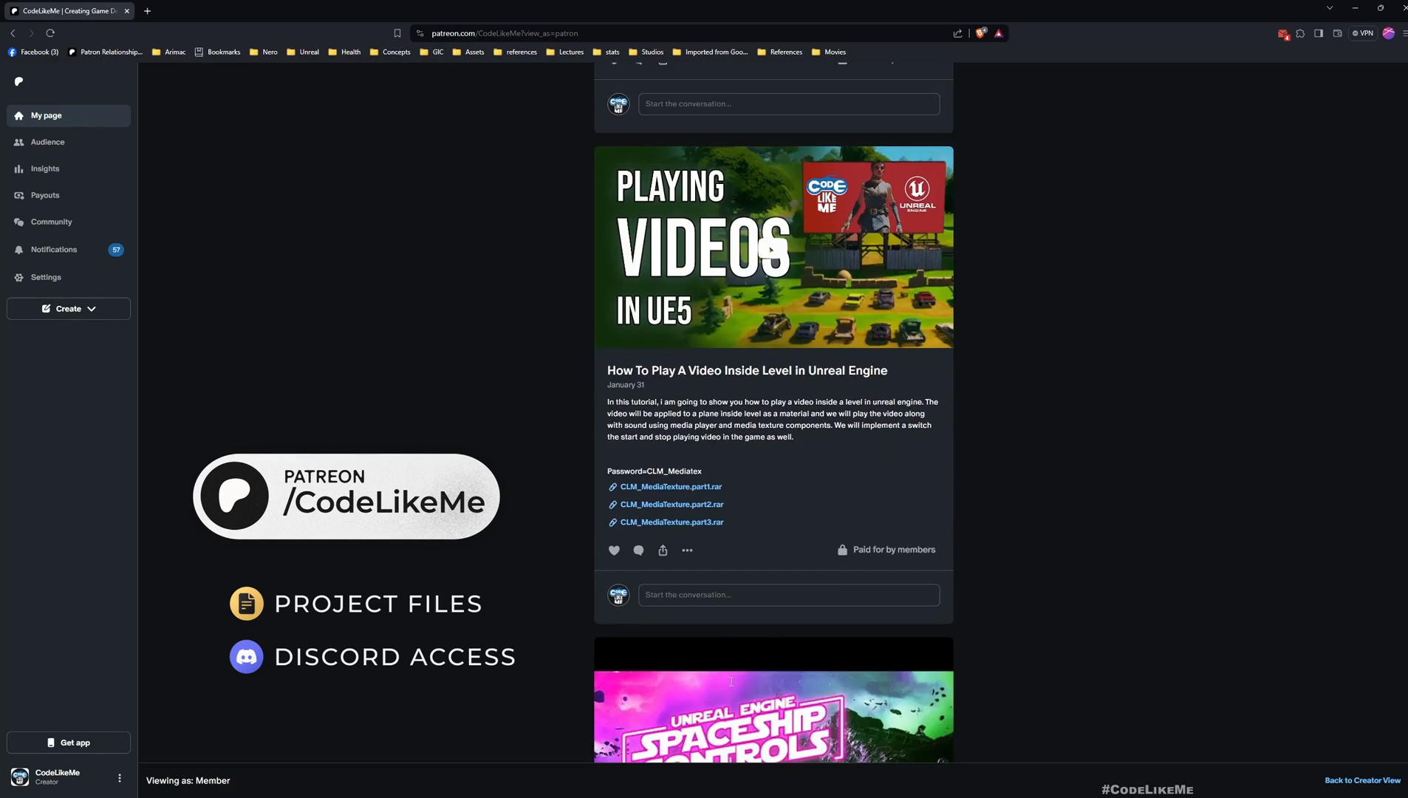
scroll(down, 3)
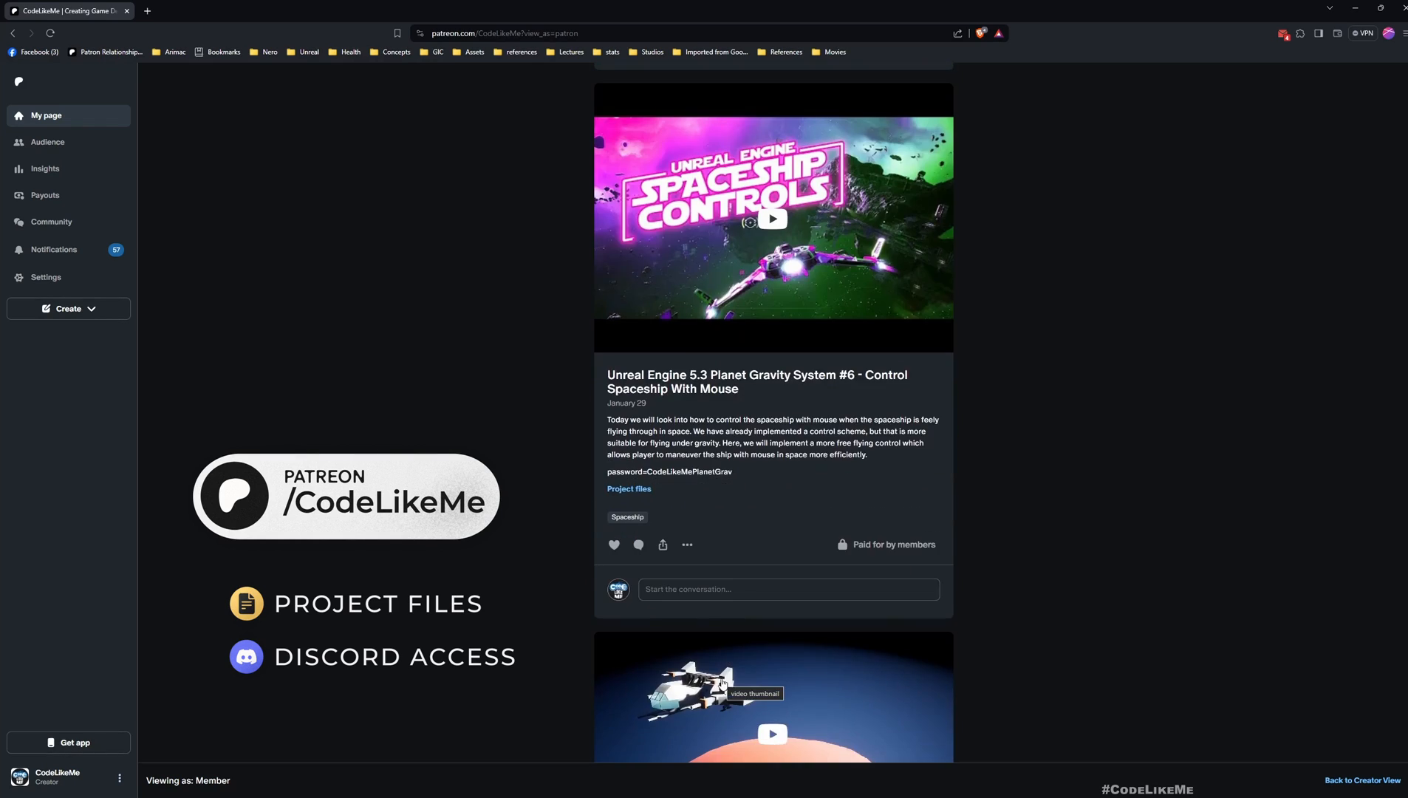
scroll(down, 3)
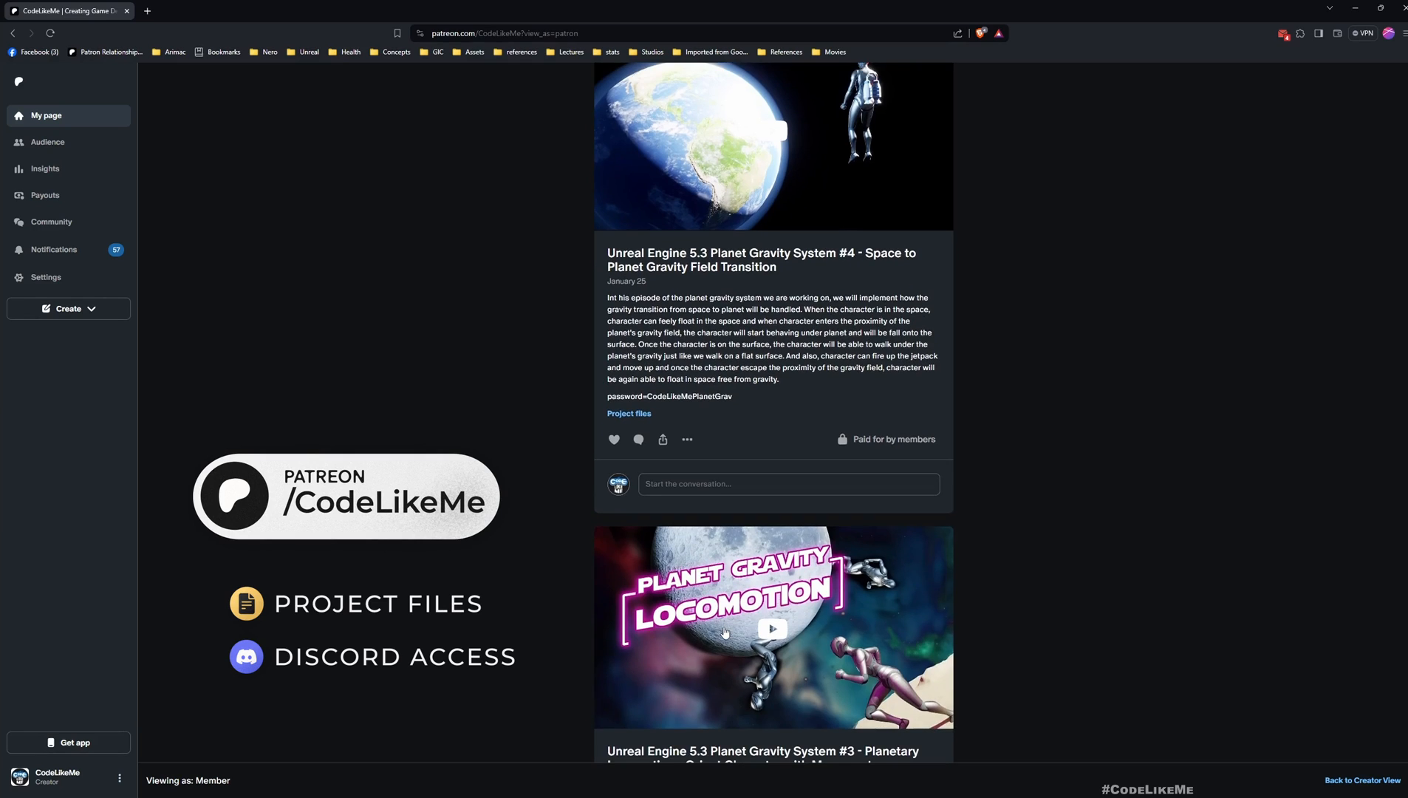
scroll(down, 3)
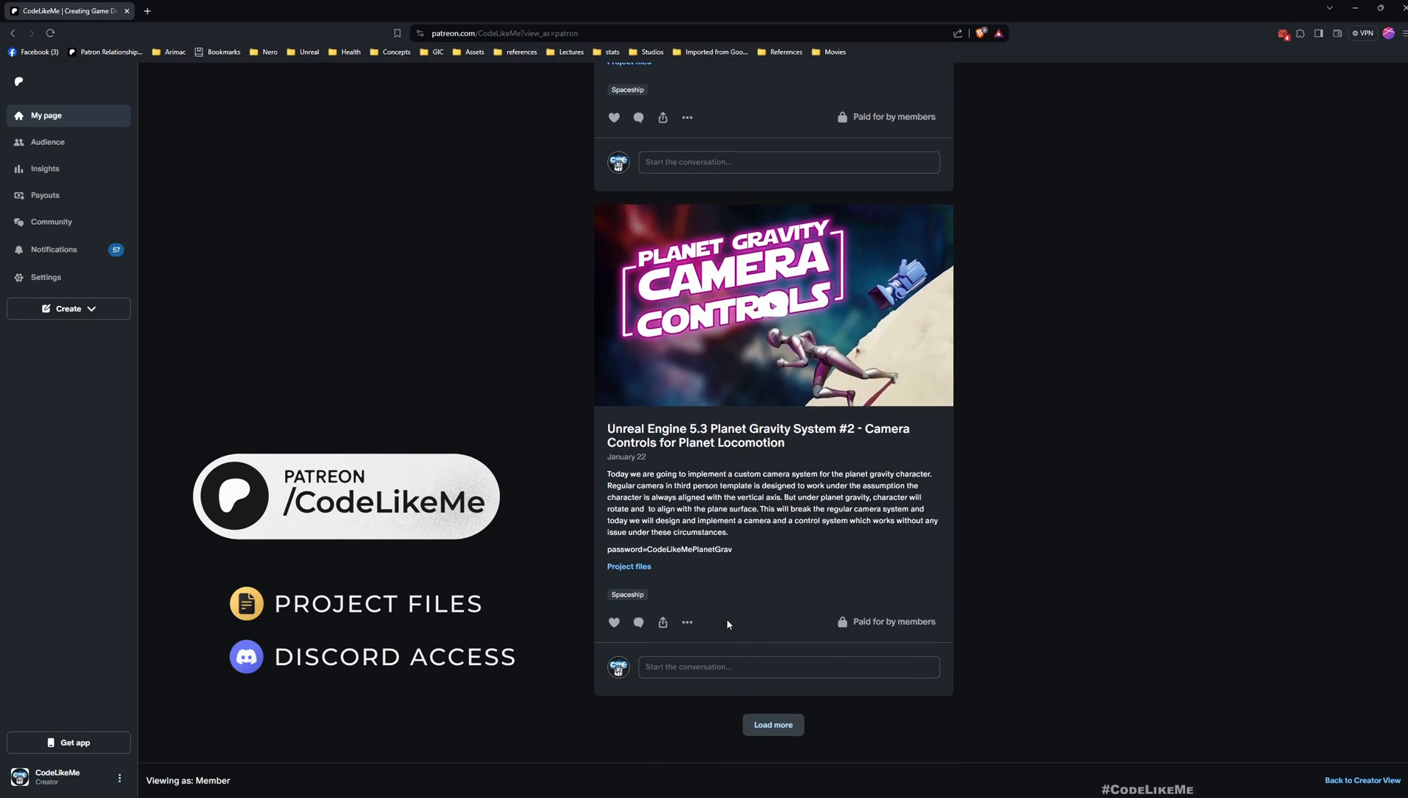
click(772, 724)
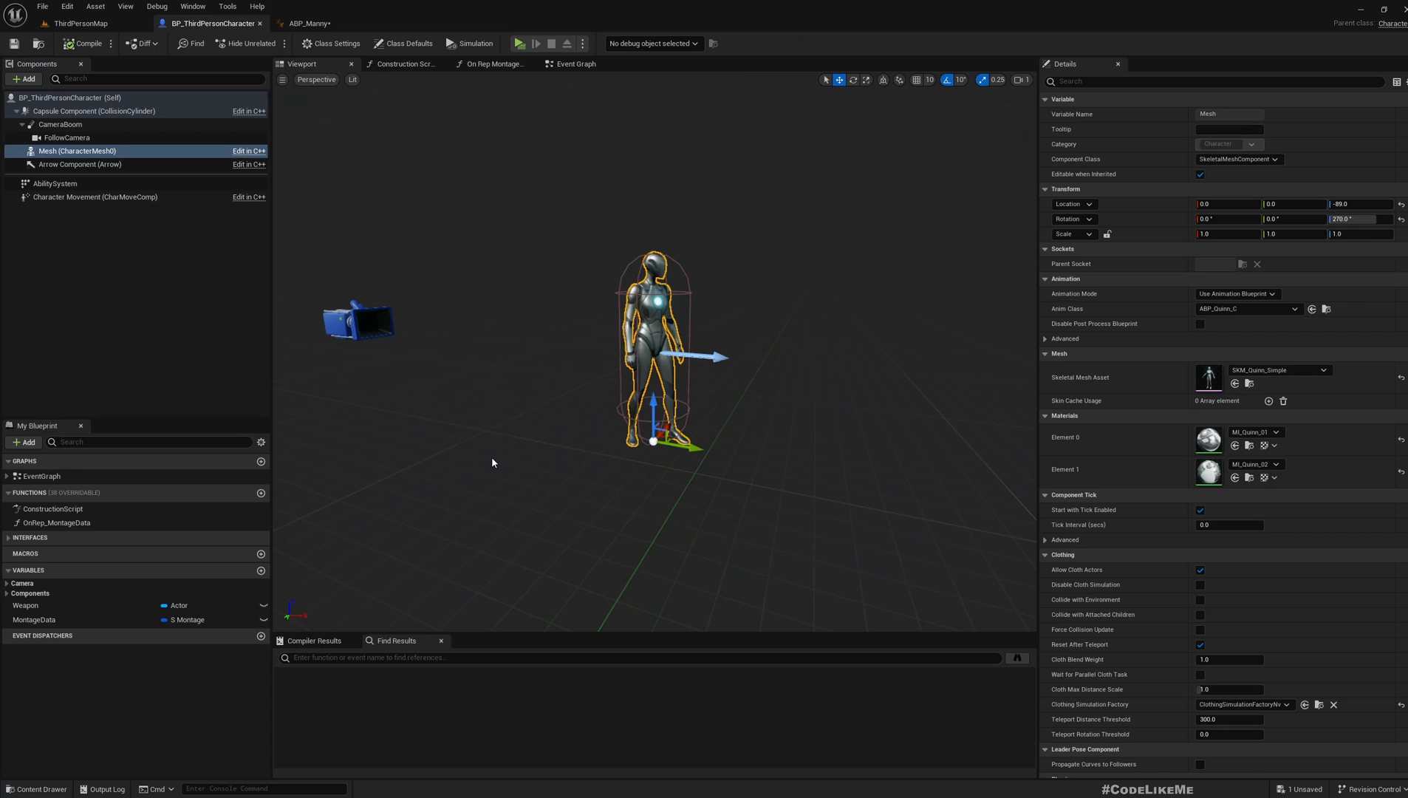
mouse_move(310, 22)
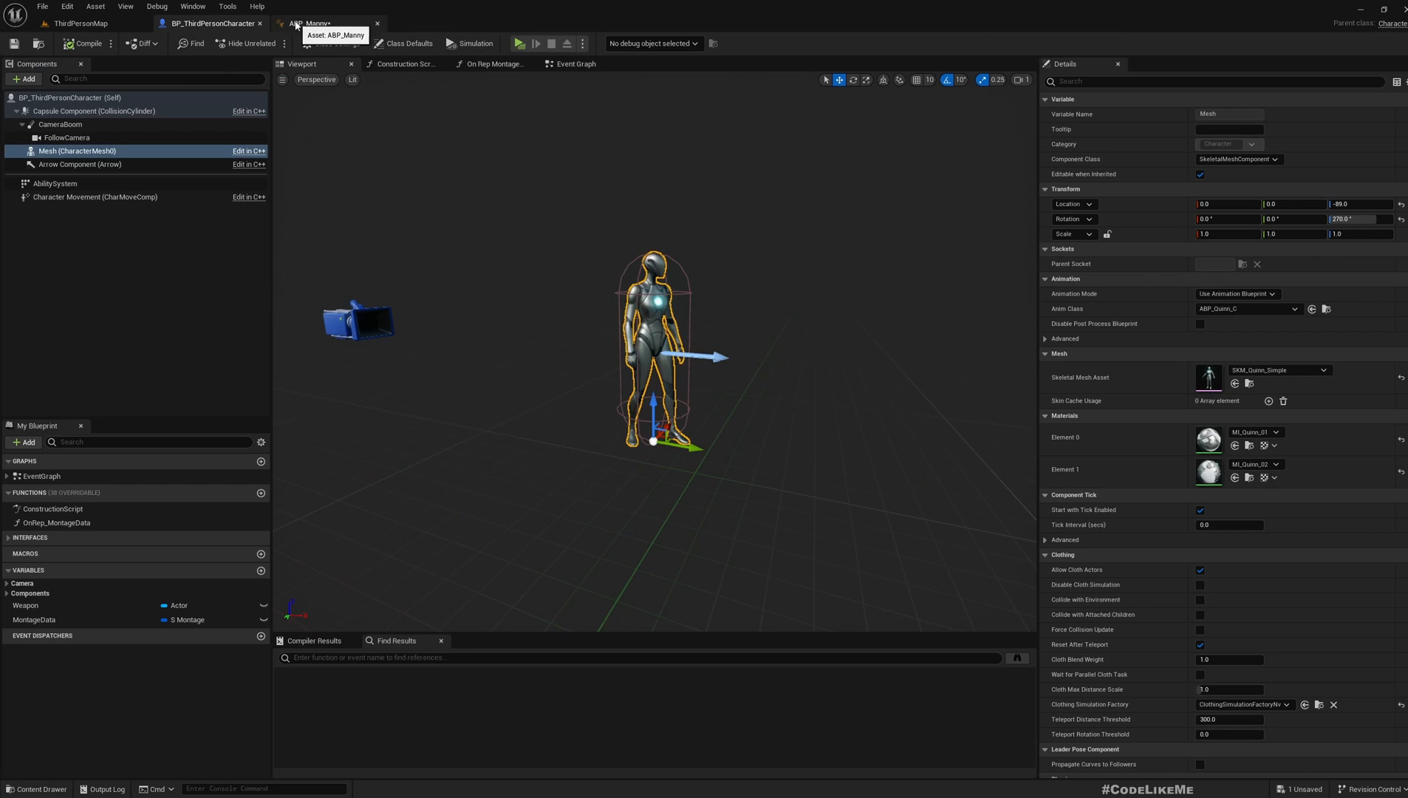
Show BP_ThirdPersonCharacter's Event Graph at the two Update Weapon interface calls
click(575, 64)
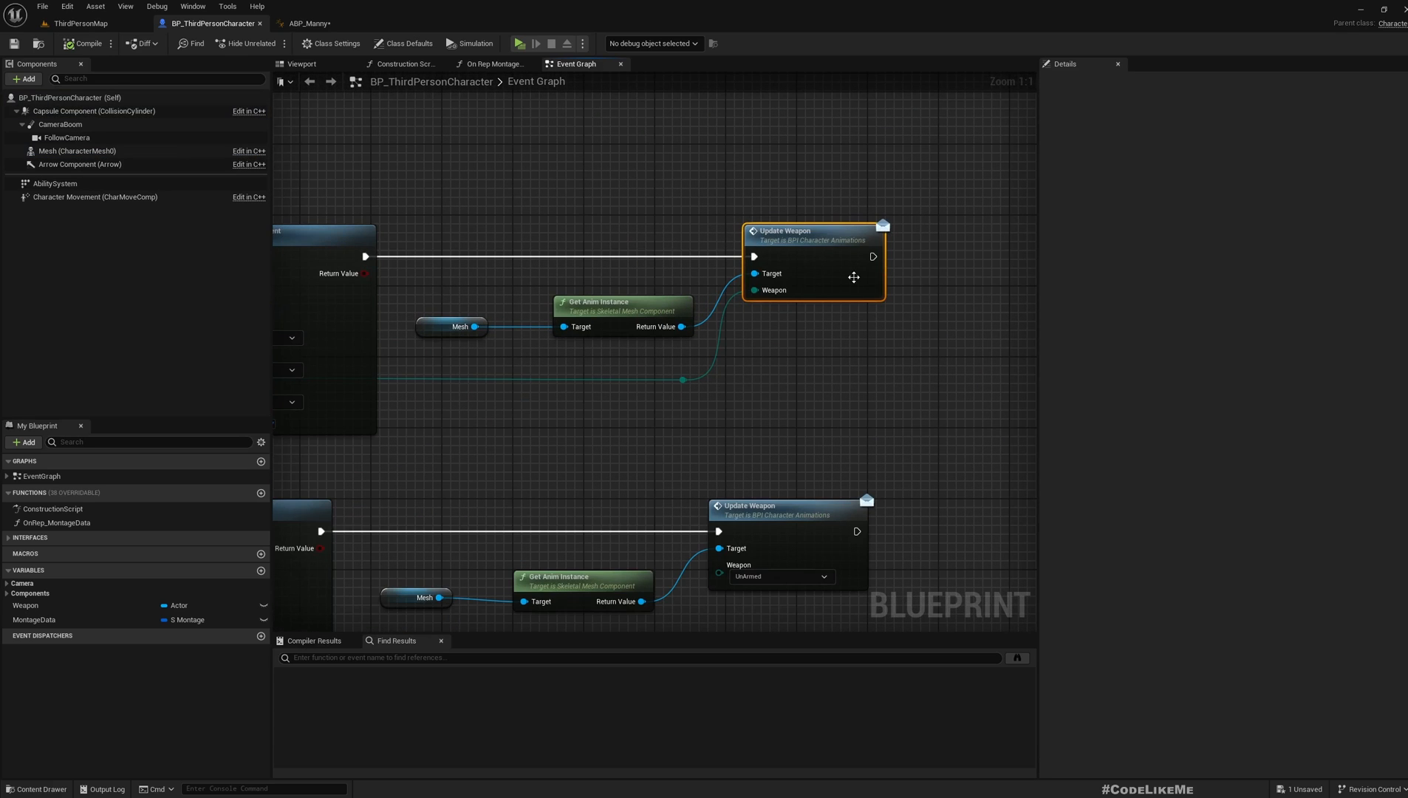
mouse_move(816, 252)
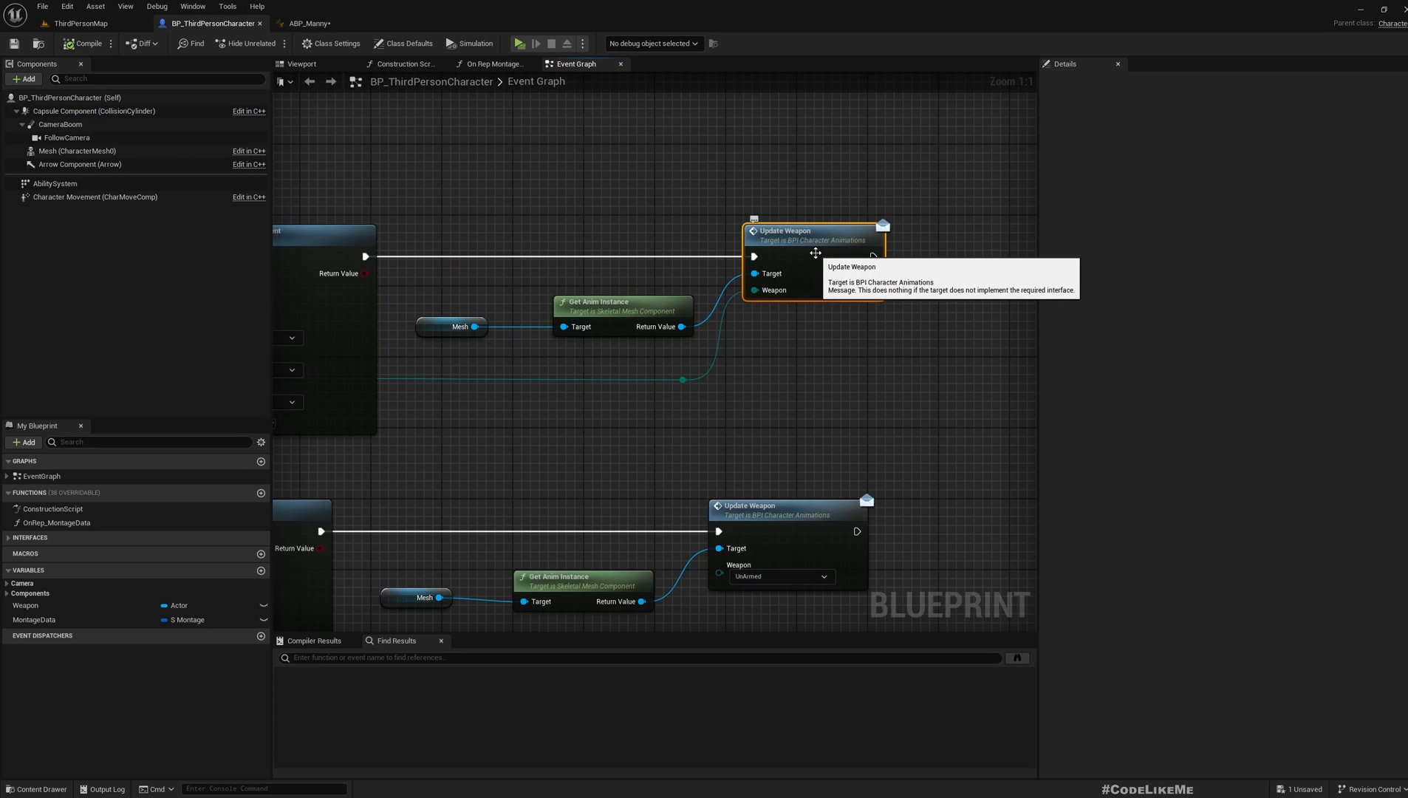
click(308, 22)
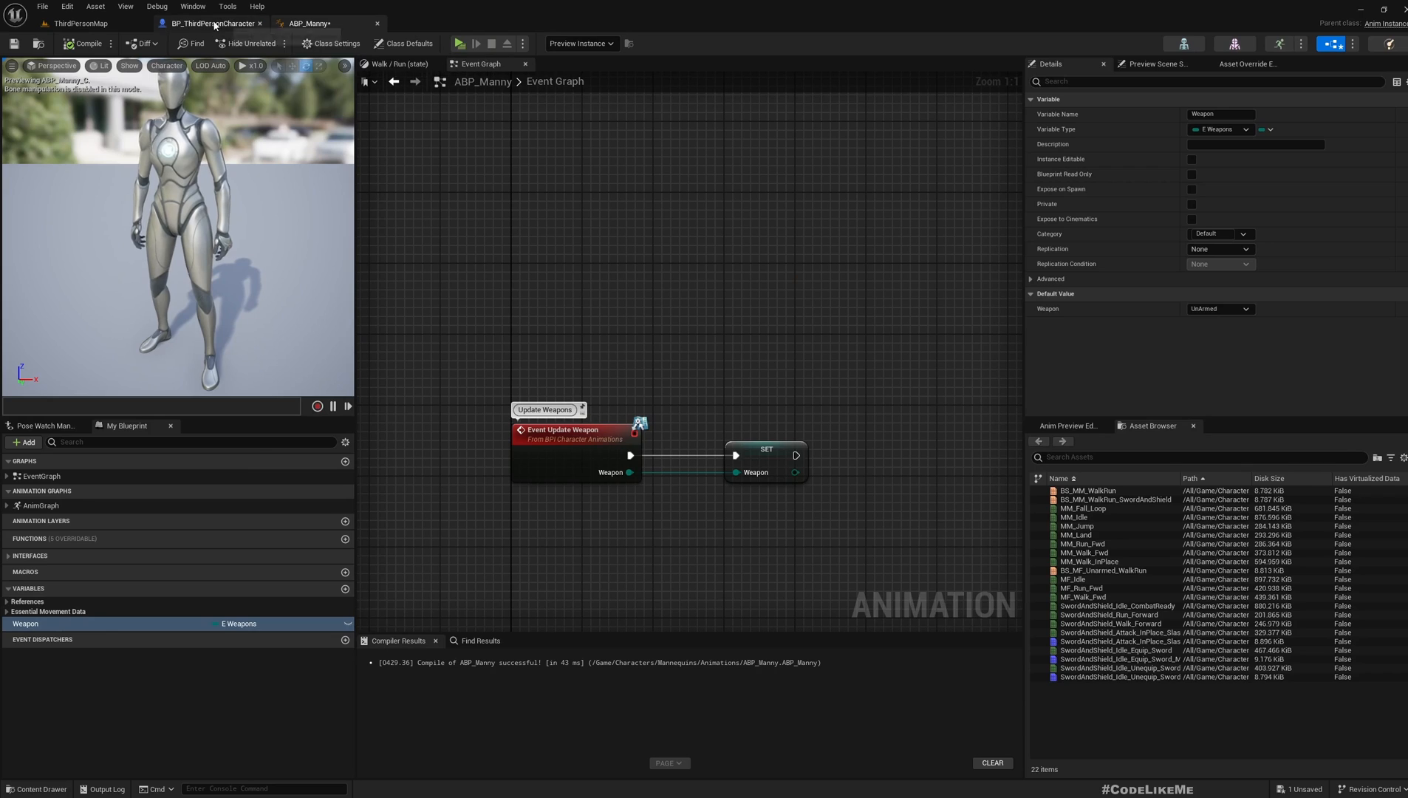
click(213, 22)
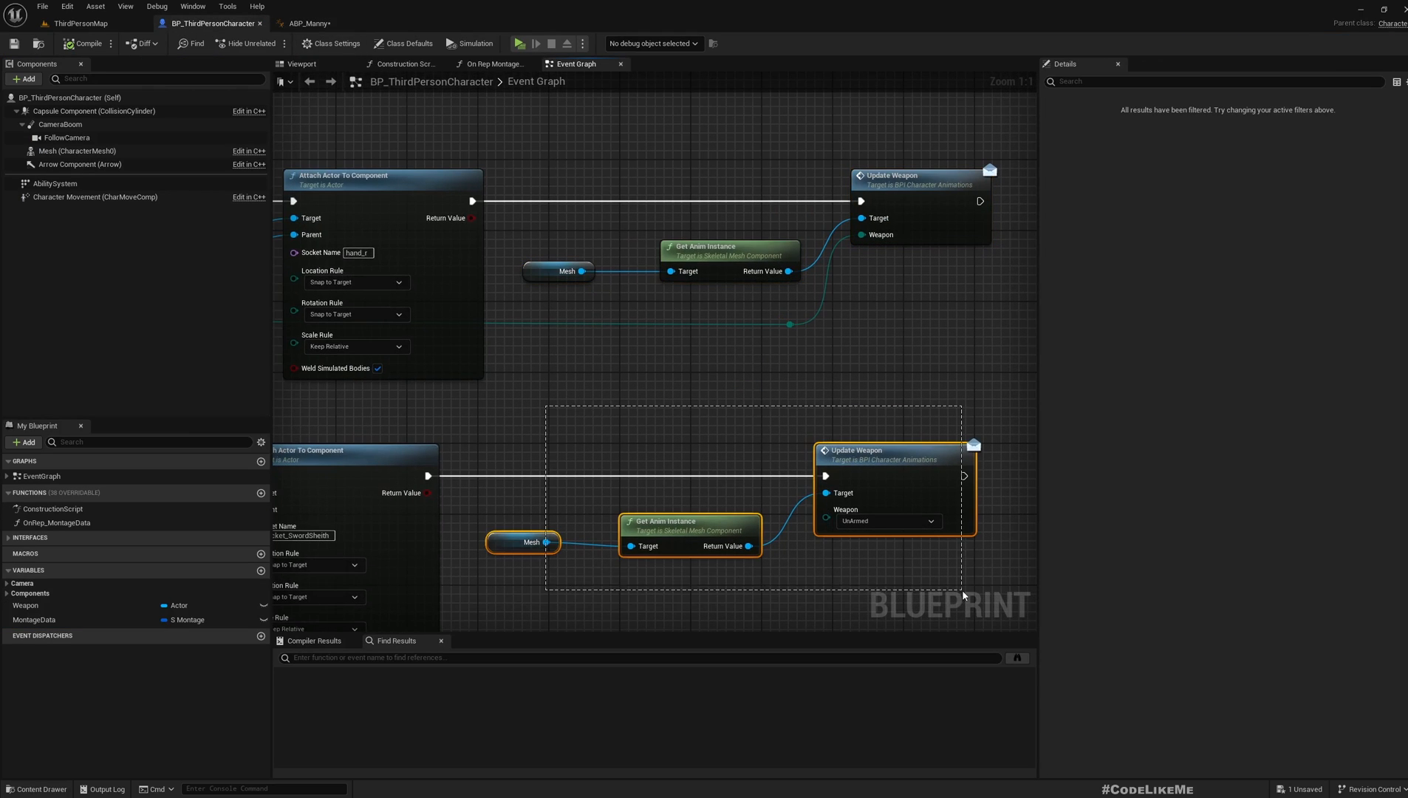
scroll(down, 3)
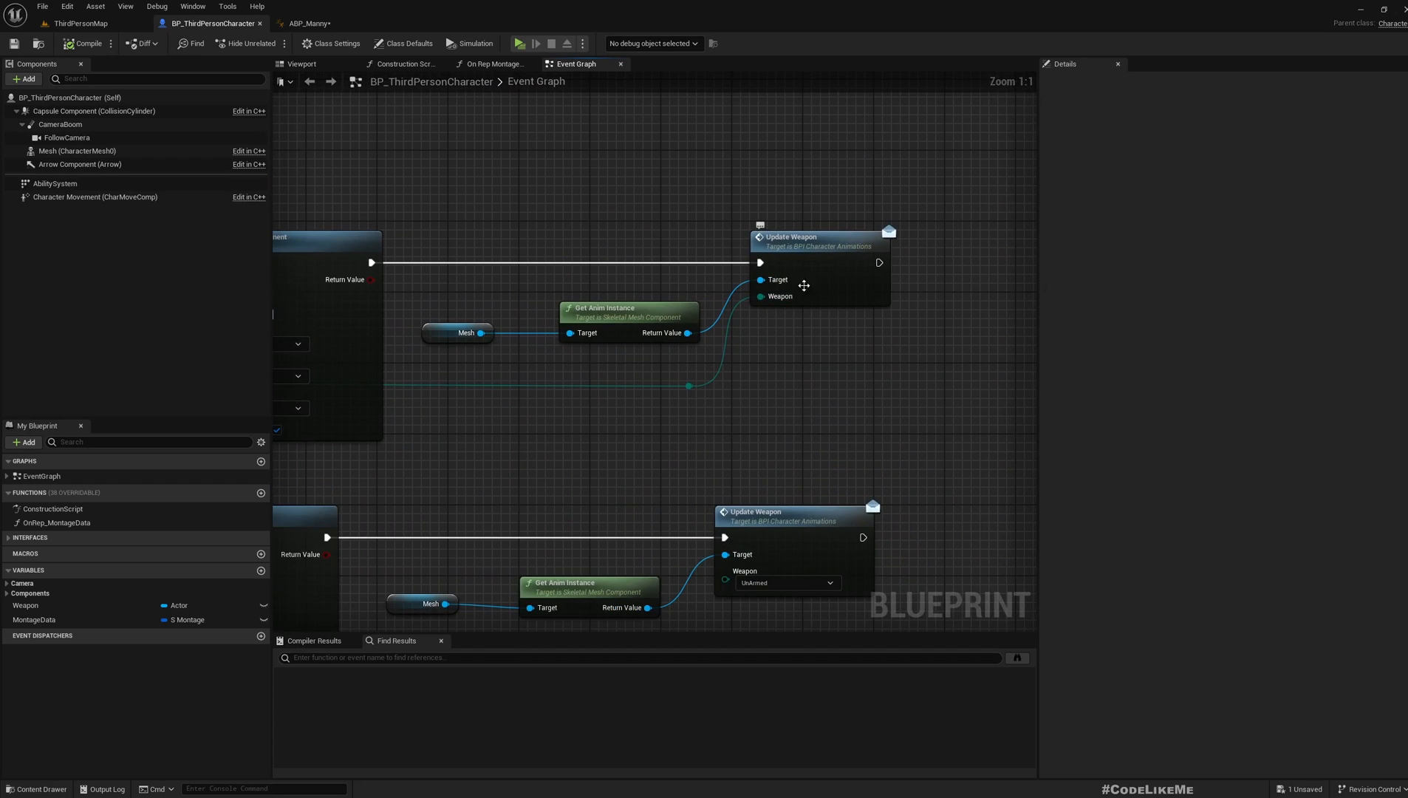
scroll(down, 3)
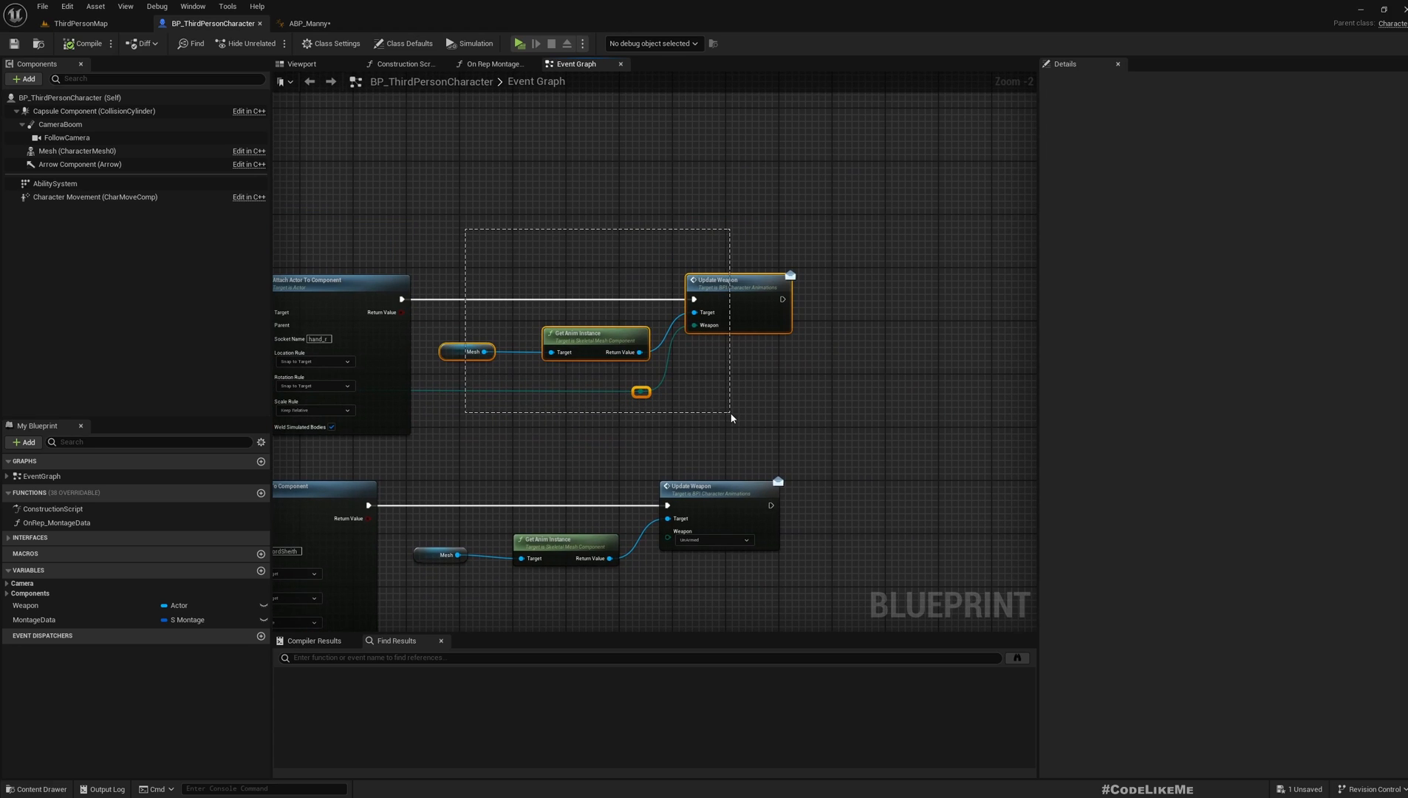
mouse_move(709, 303)
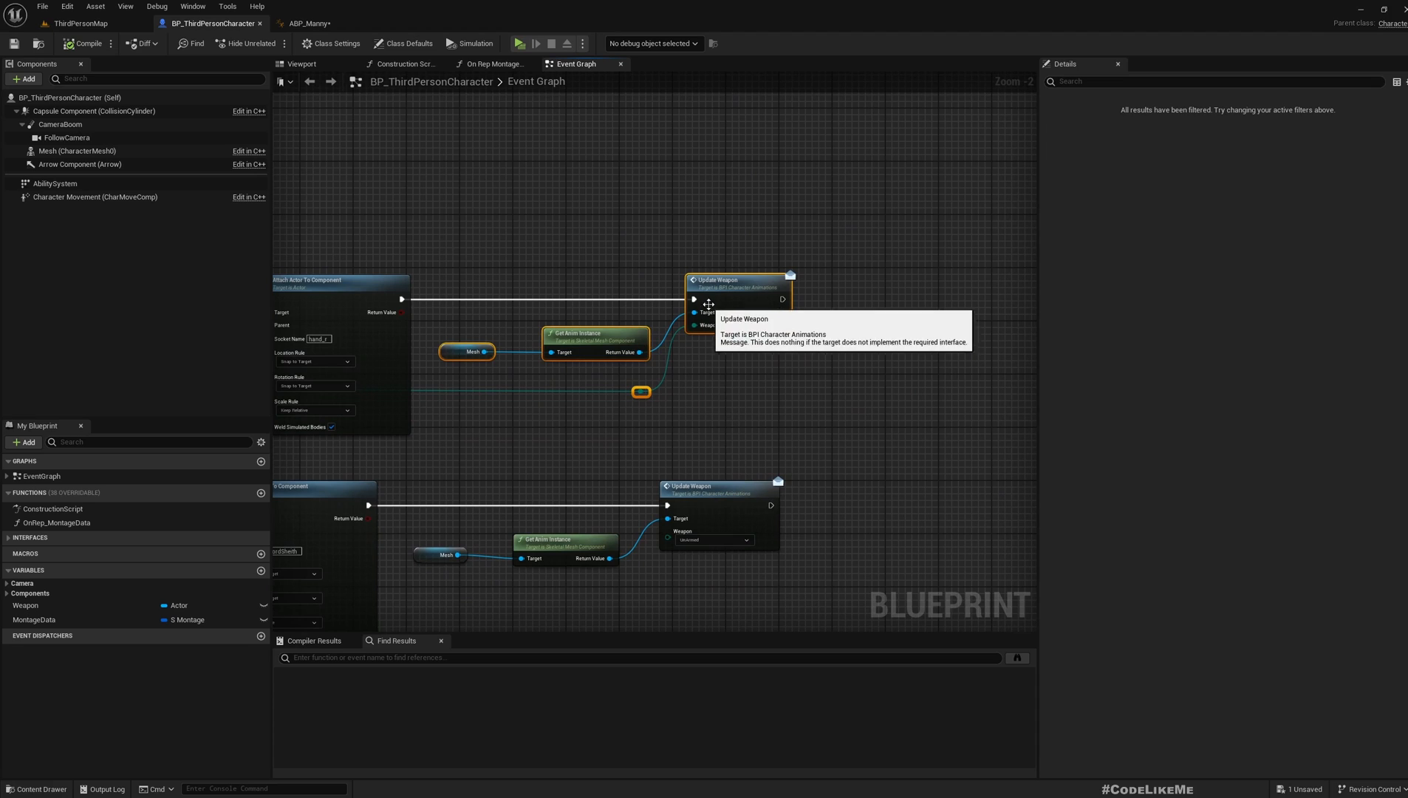
Collapse the weapon-update nodes to an UpdateWeapon function with its input renamed Weapon
right_click(737, 287)
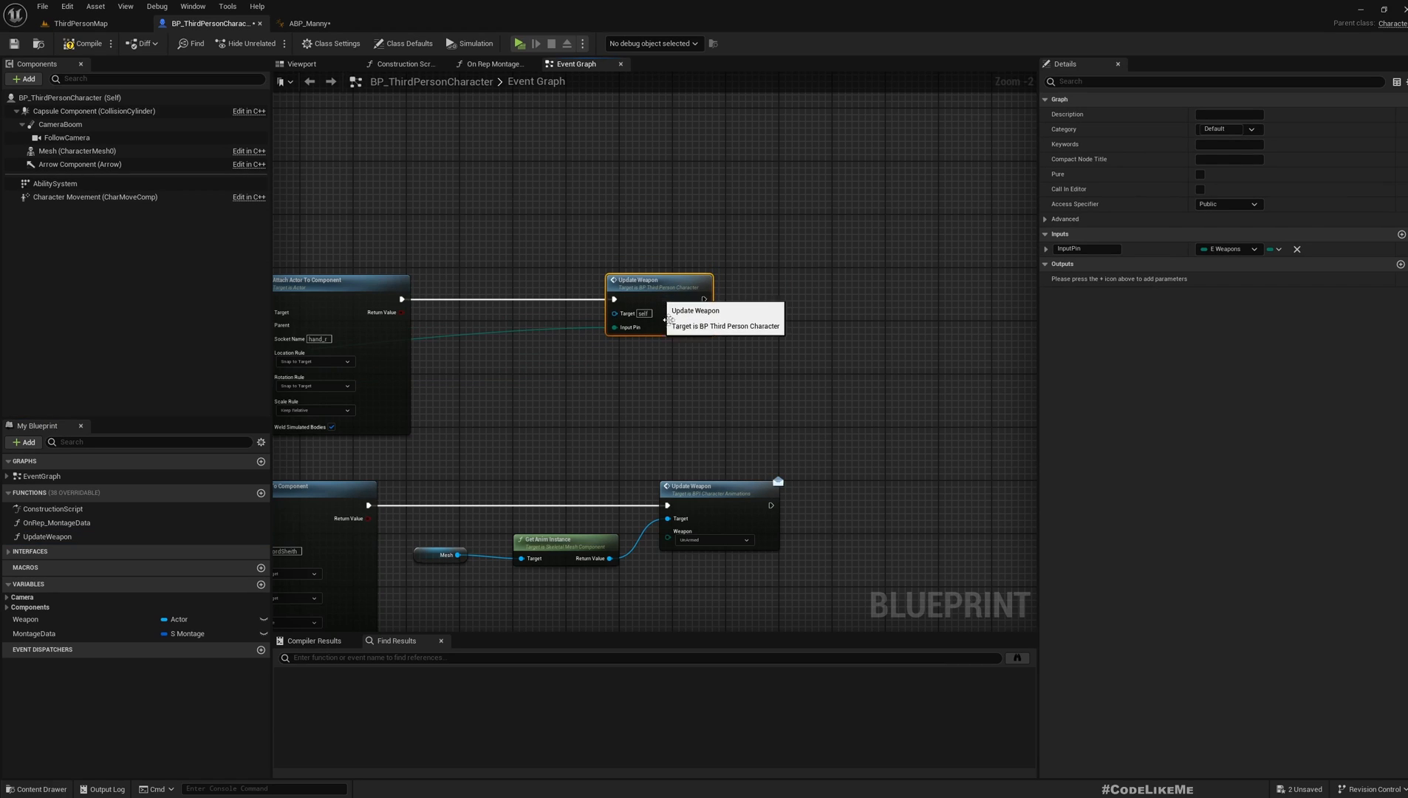
mouse_move(653, 327)
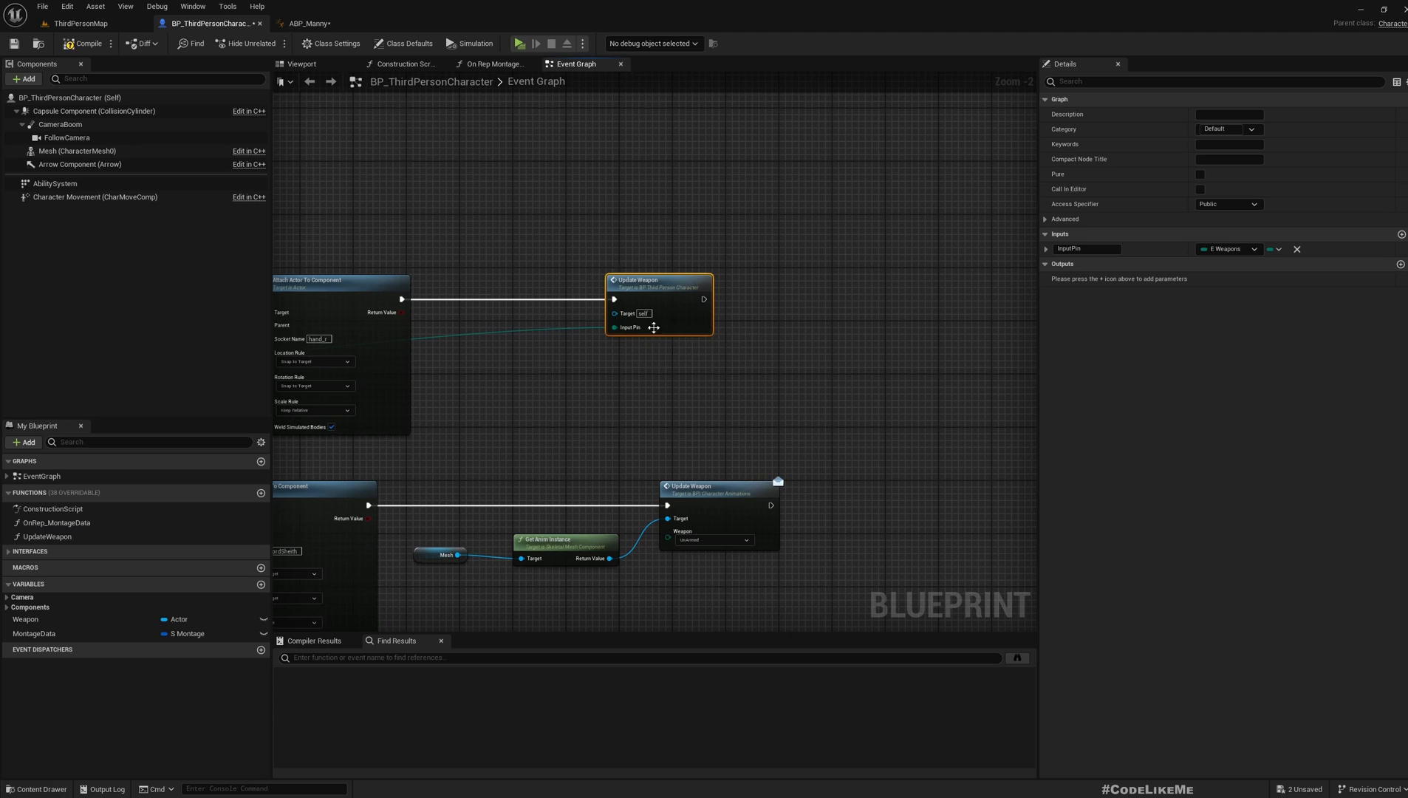
double_click(1087, 249)
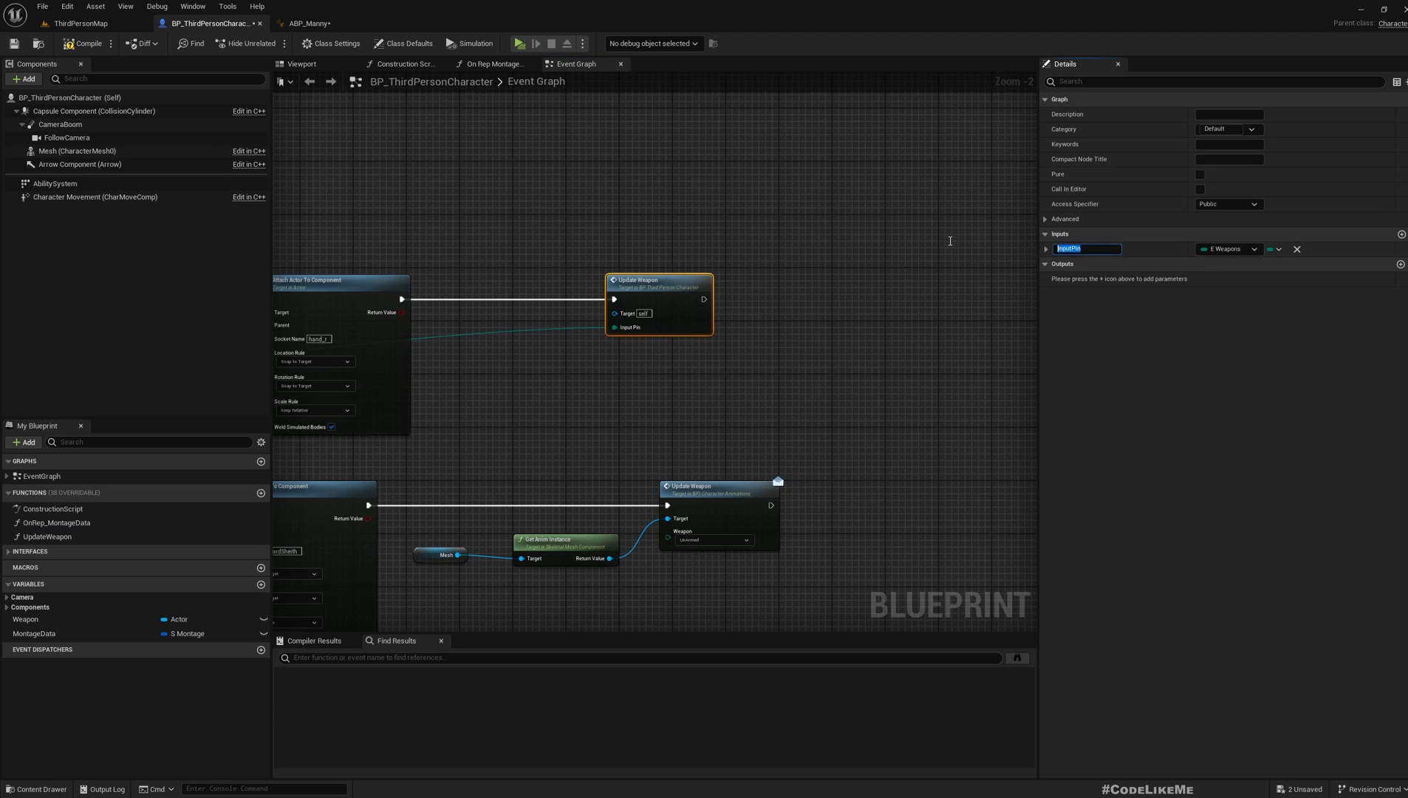
text(Weapon)
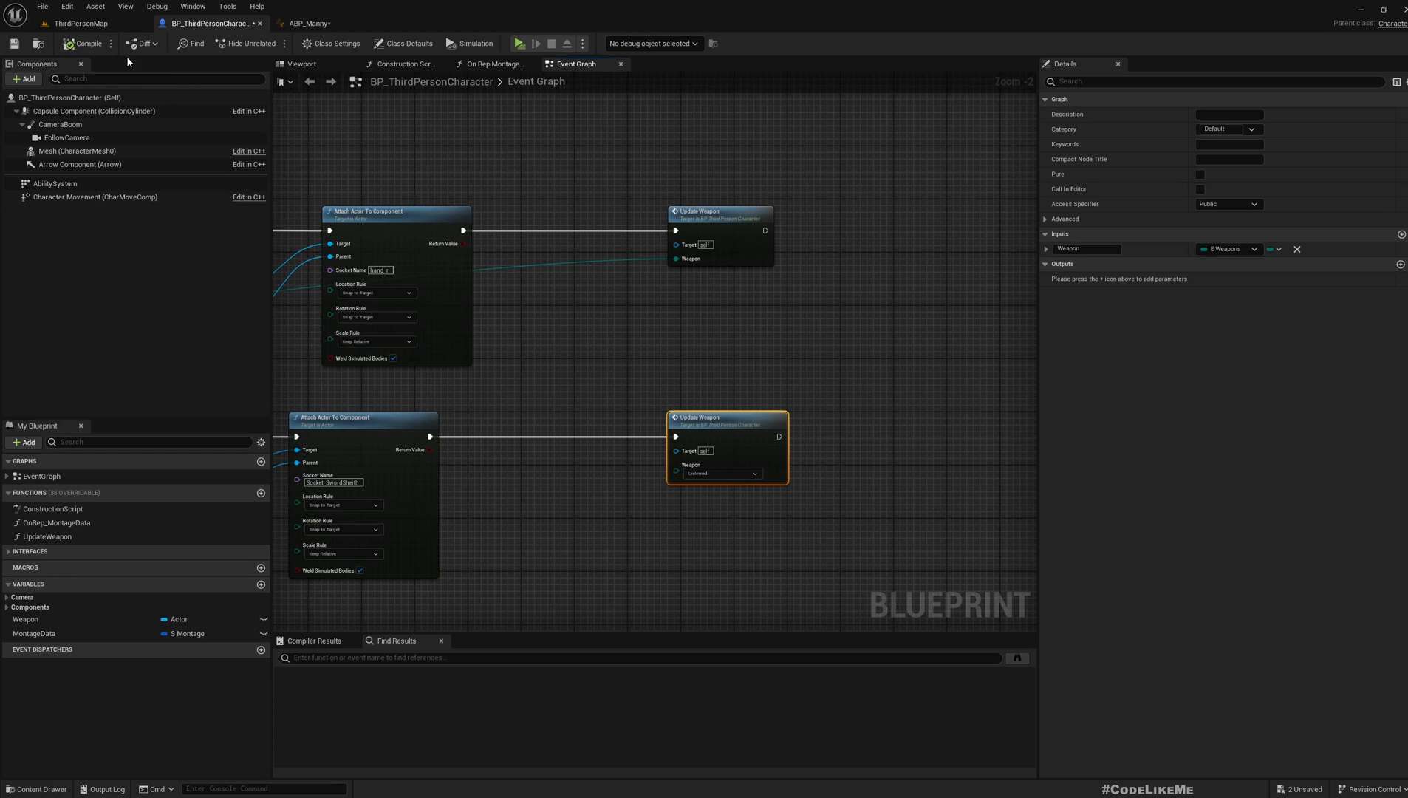
In UpdateWeapon, promote the Weapon input to a WeaponType variable and wire its setter into Update Weapon
double_click(47, 537)
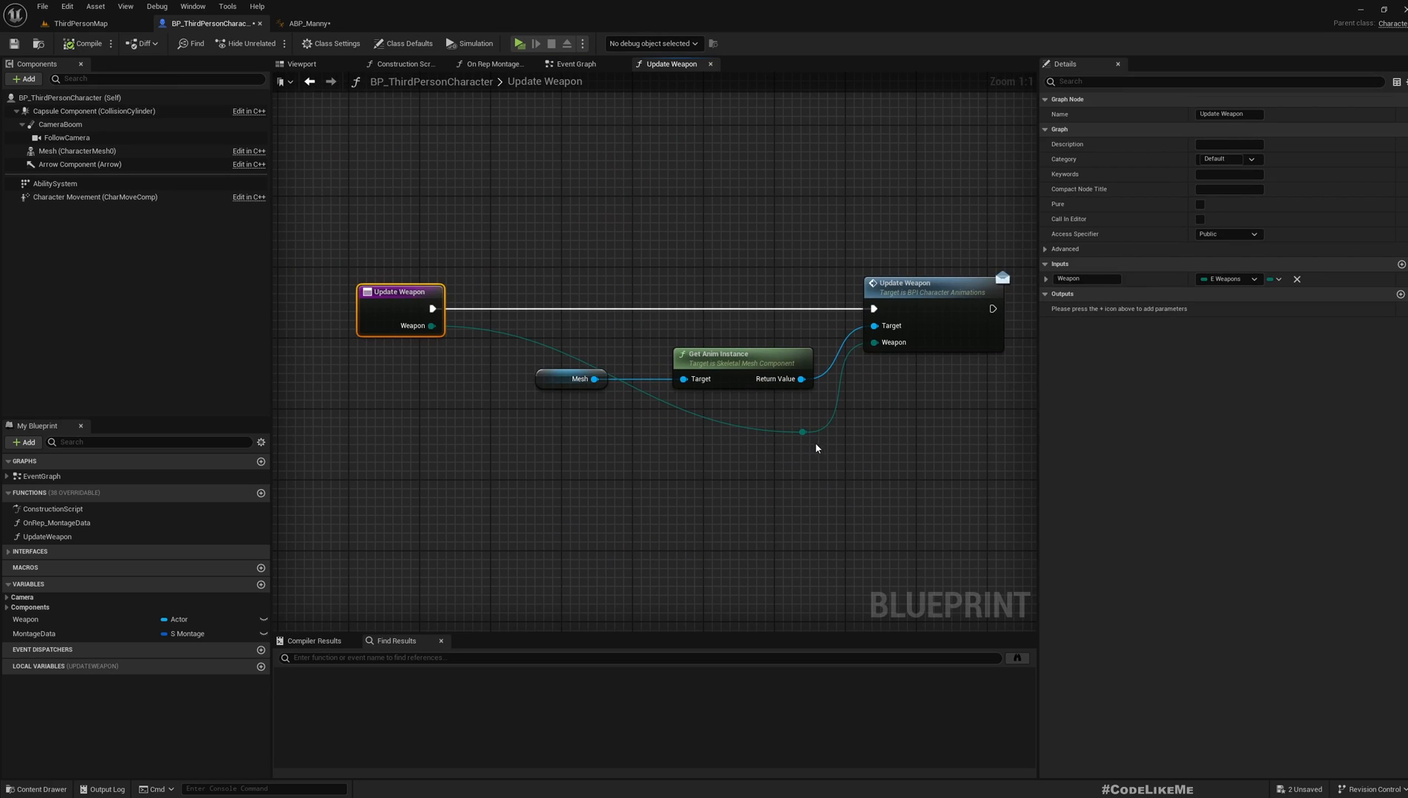
mouse_move(416, 319)
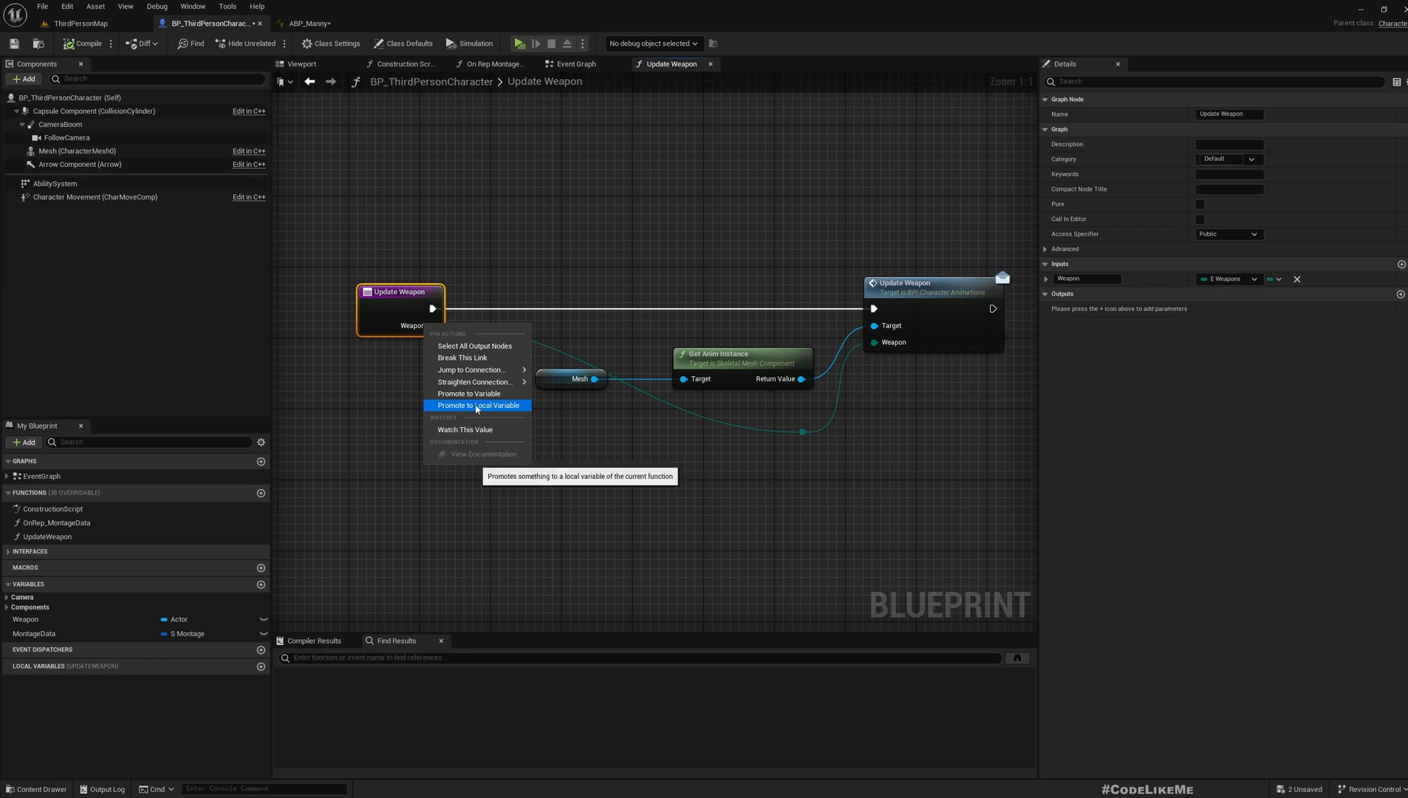
click(475, 406)
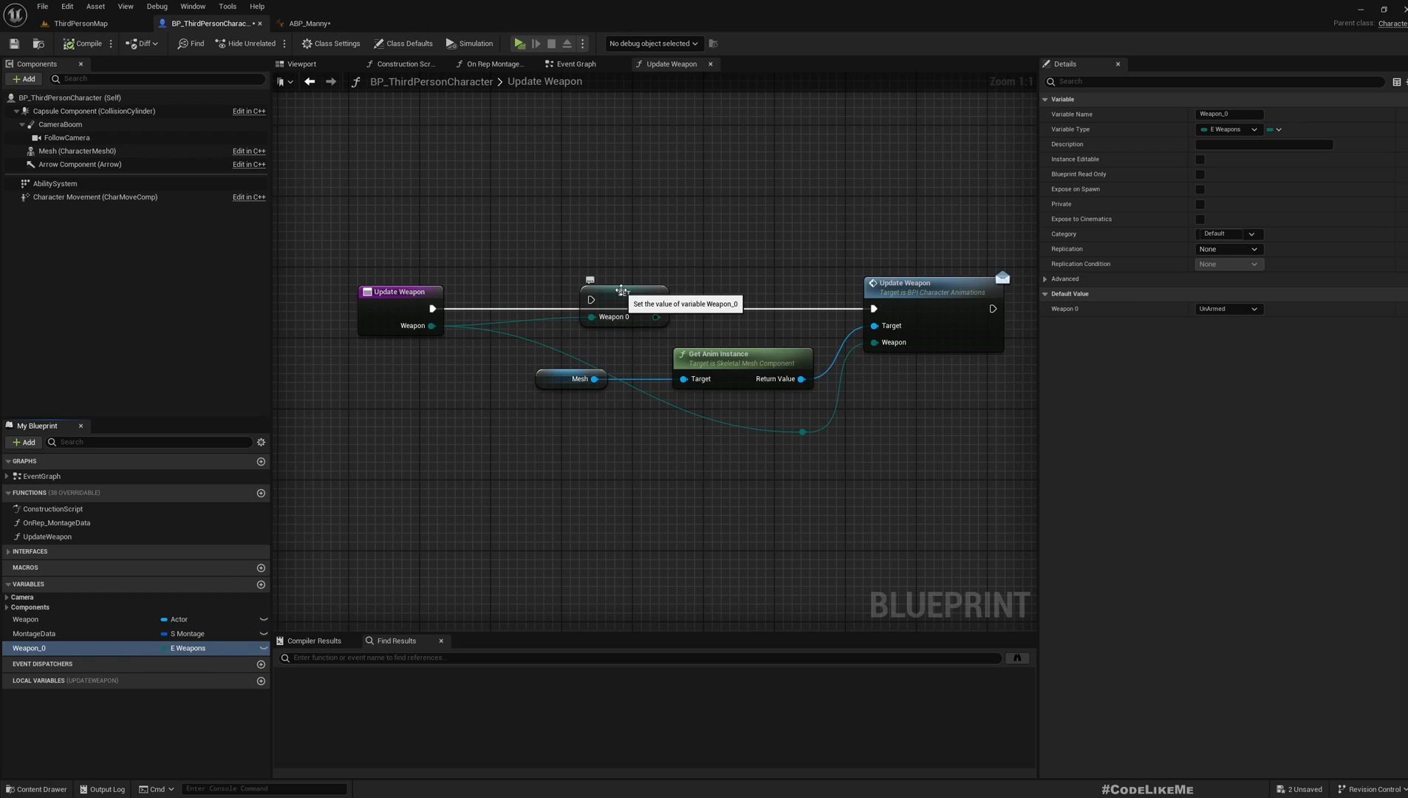
mouse_move(251, 506)
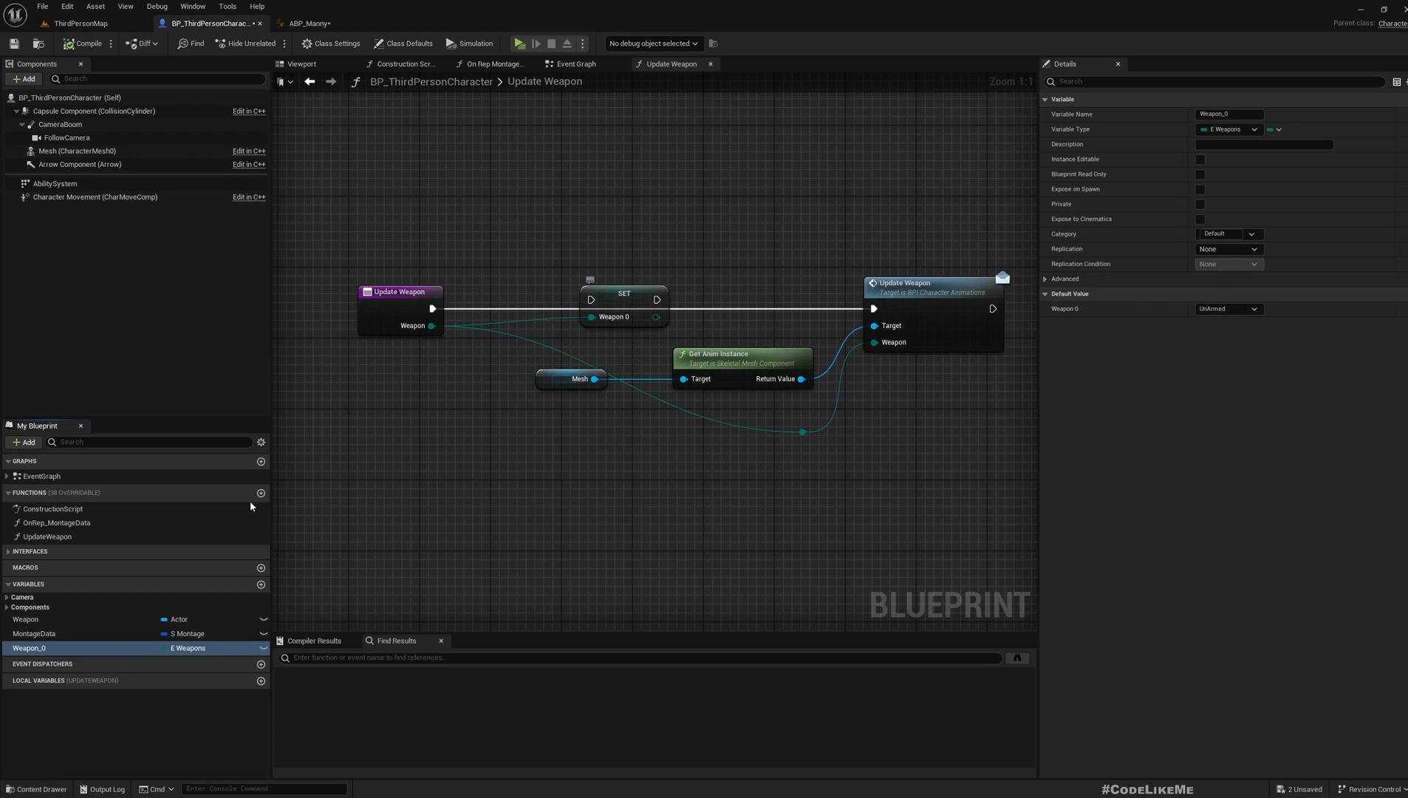
click(25, 619)
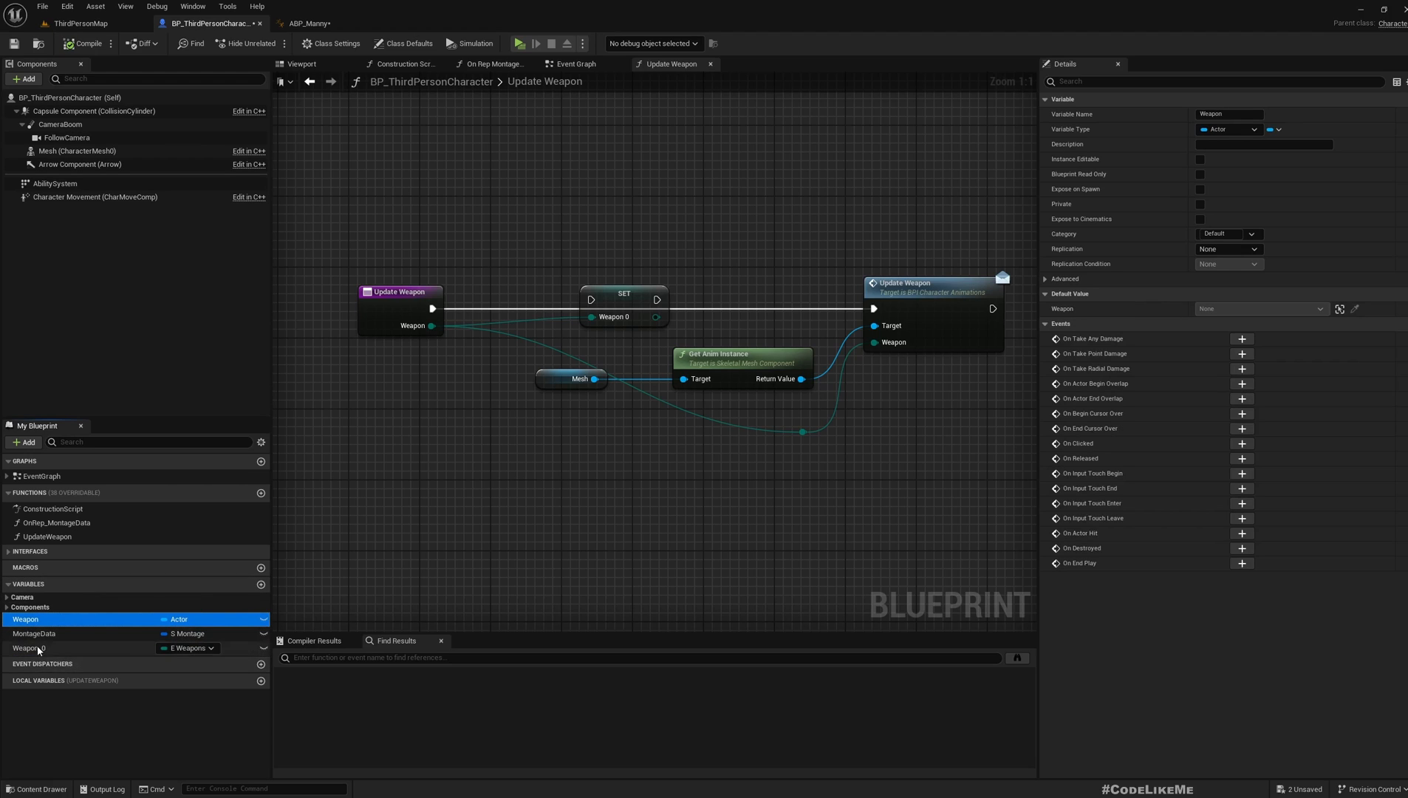
click(32, 648)
text(Type)
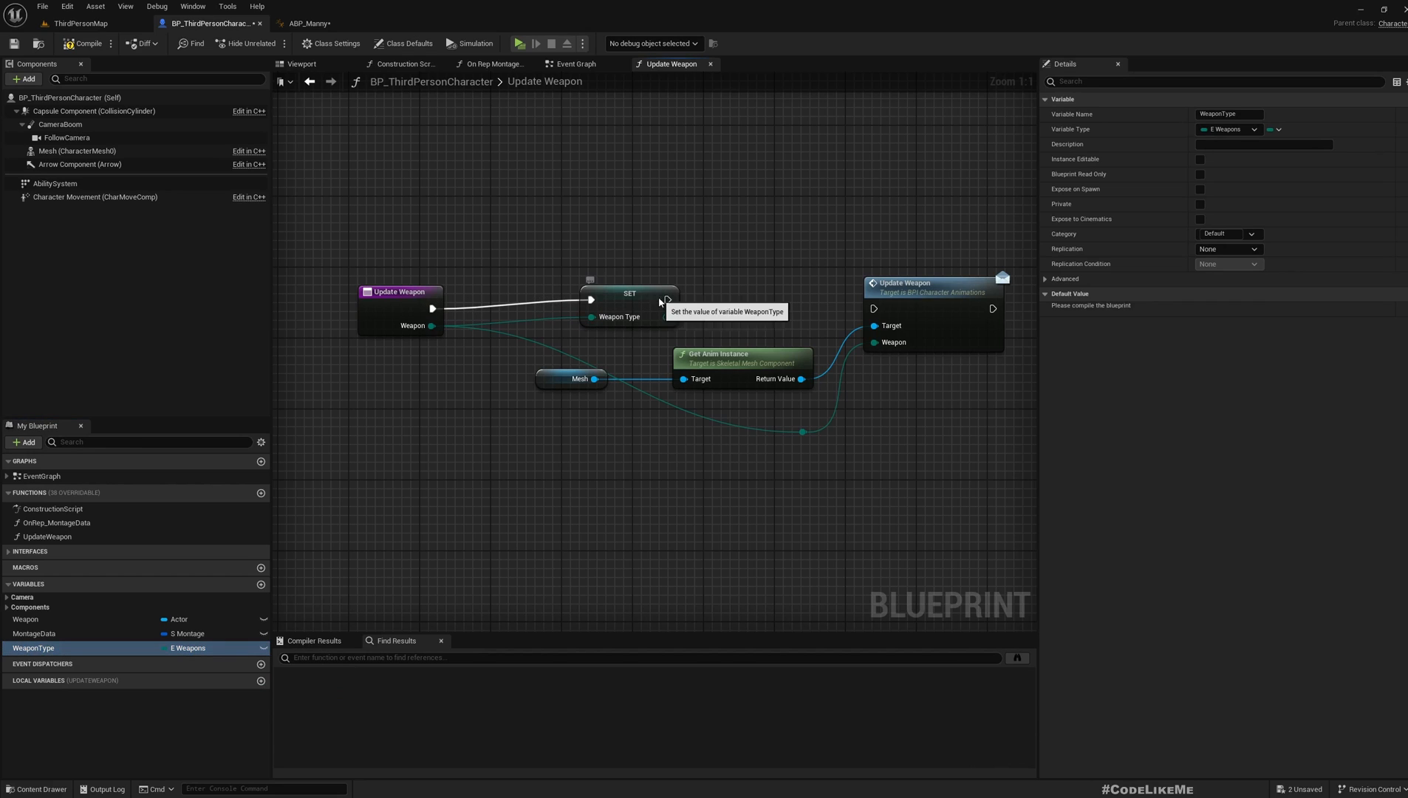
click(629, 292)
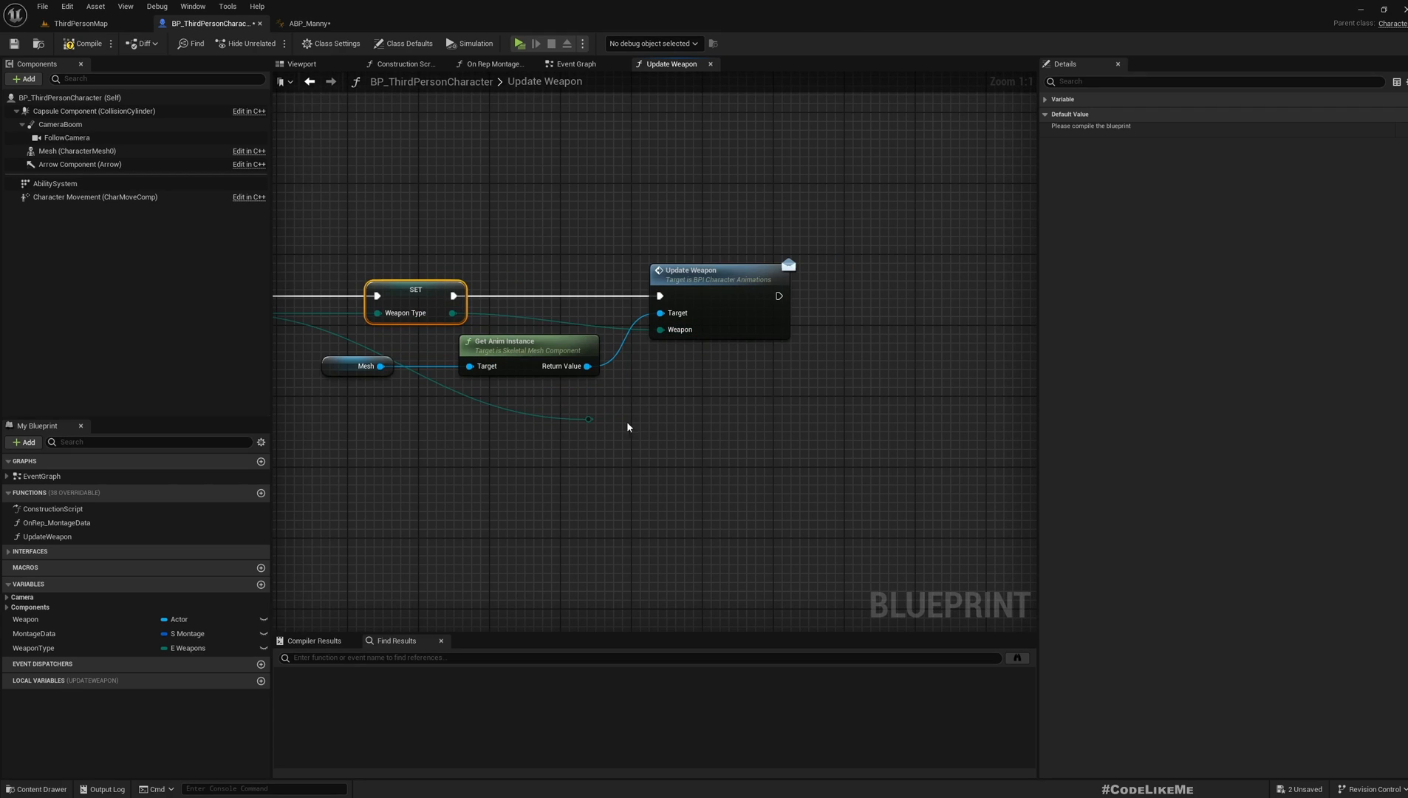
Set WeaponType's Replication to RepNotify, creating OnRep_WeaponType
click(496, 455)
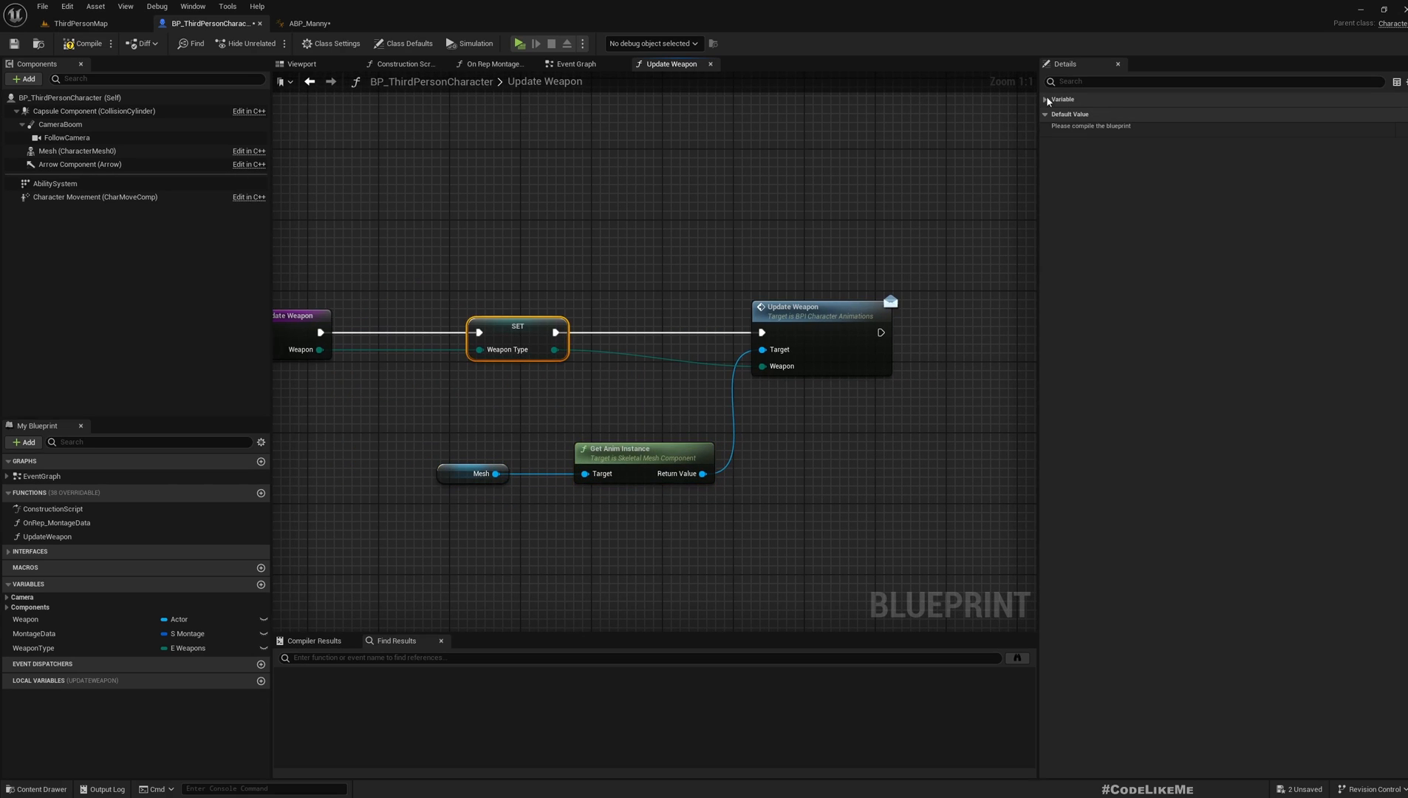
click(34, 647)
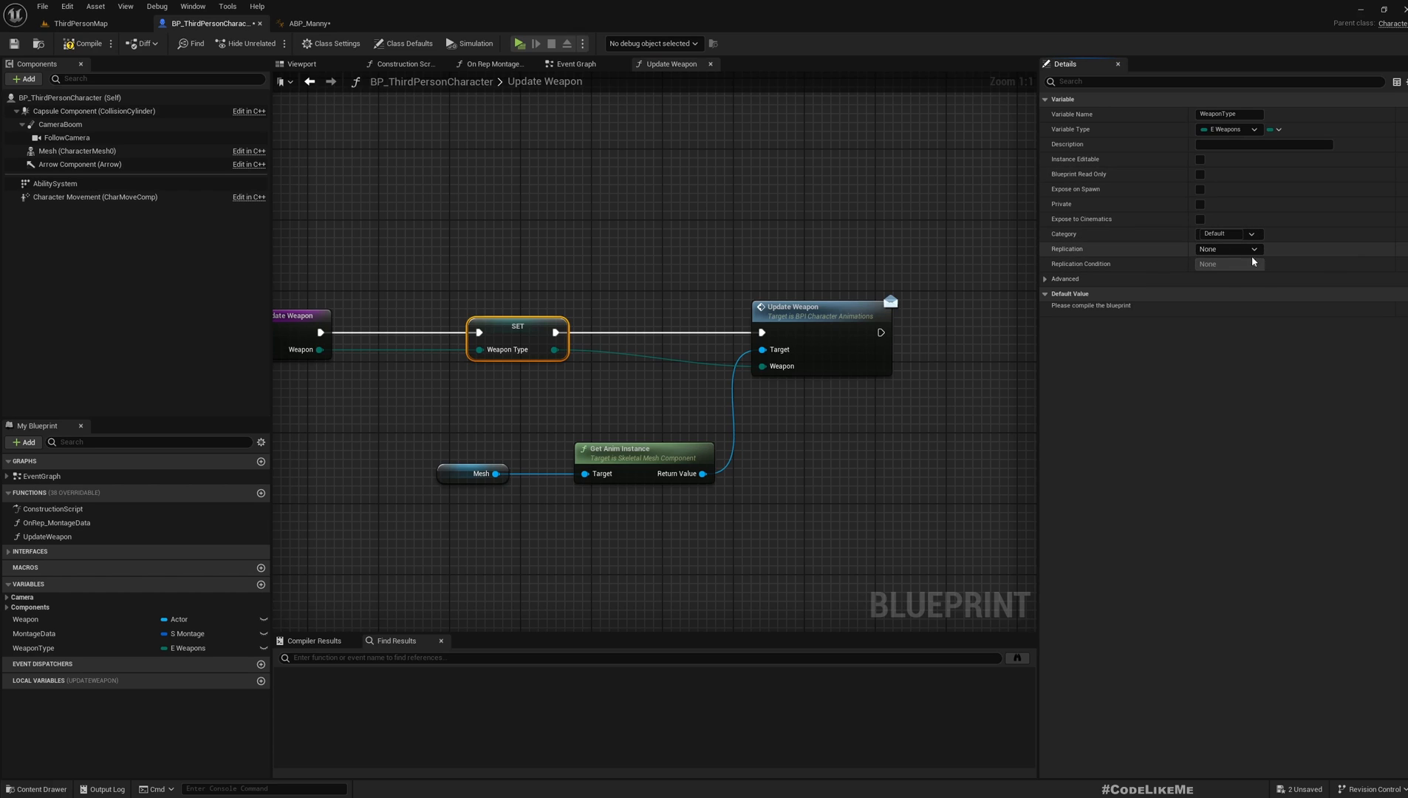
click(1228, 249)
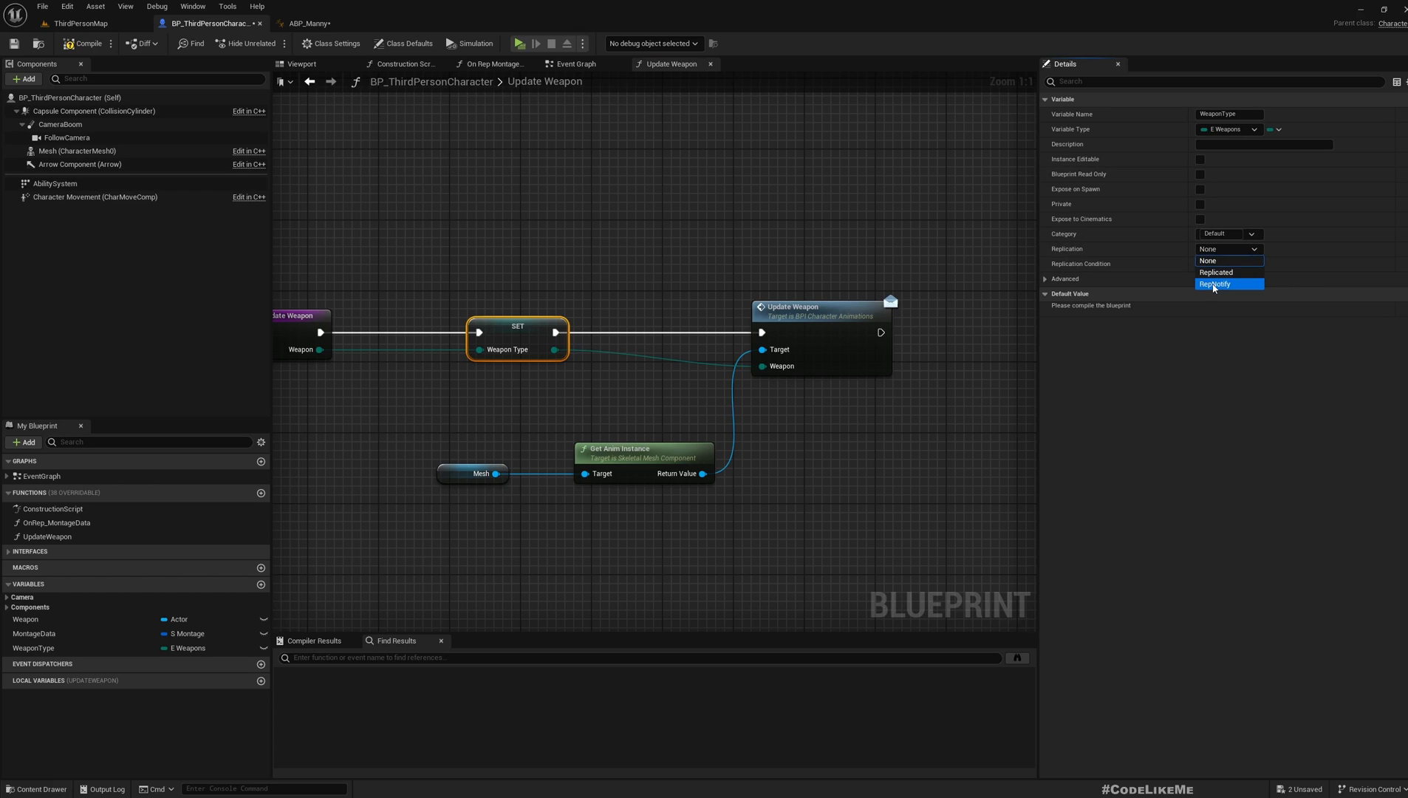
click(1217, 284)
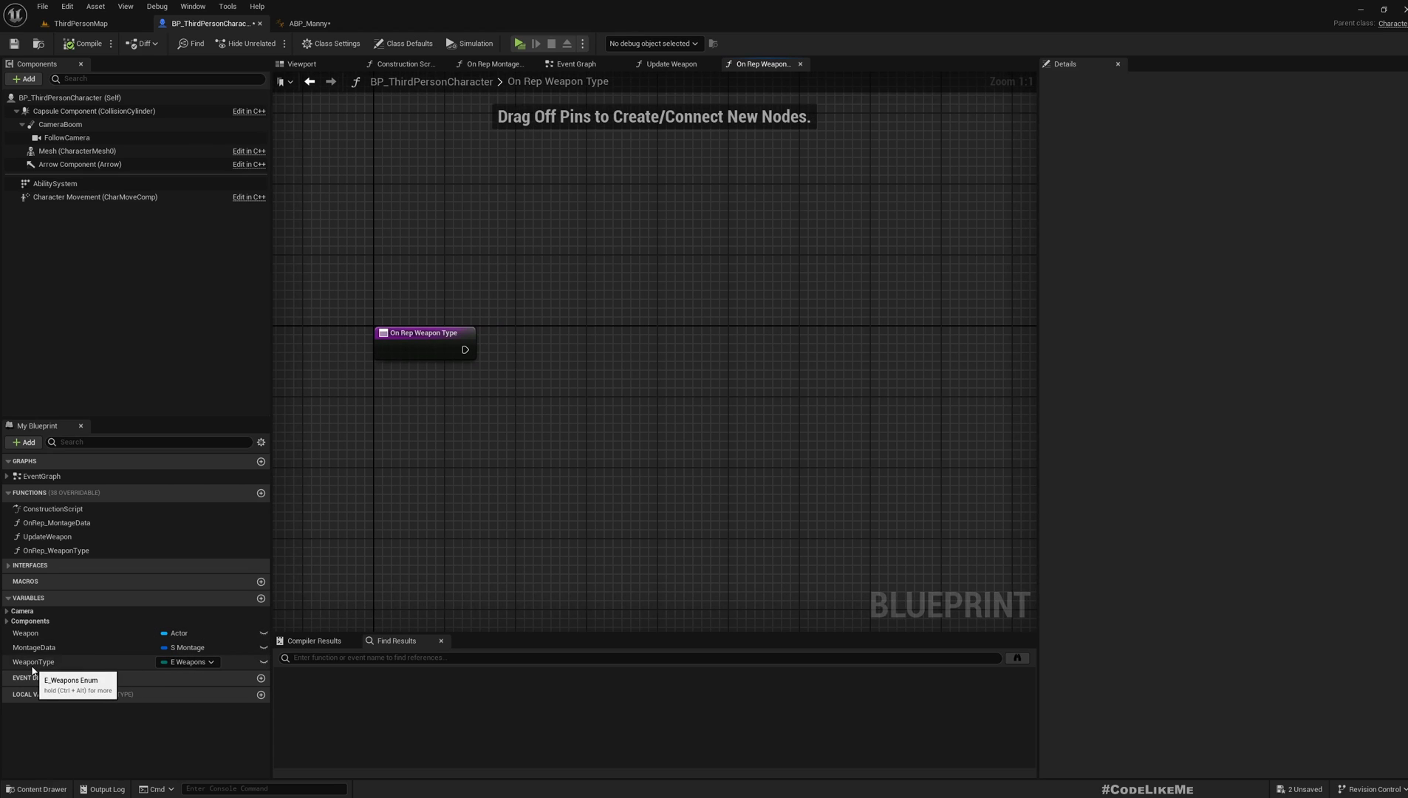
Copy Mesh, Get Anim Instance and Update Weapon into OnRep_WeaponType with a WeaponType getter as Weapon
click(33, 662)
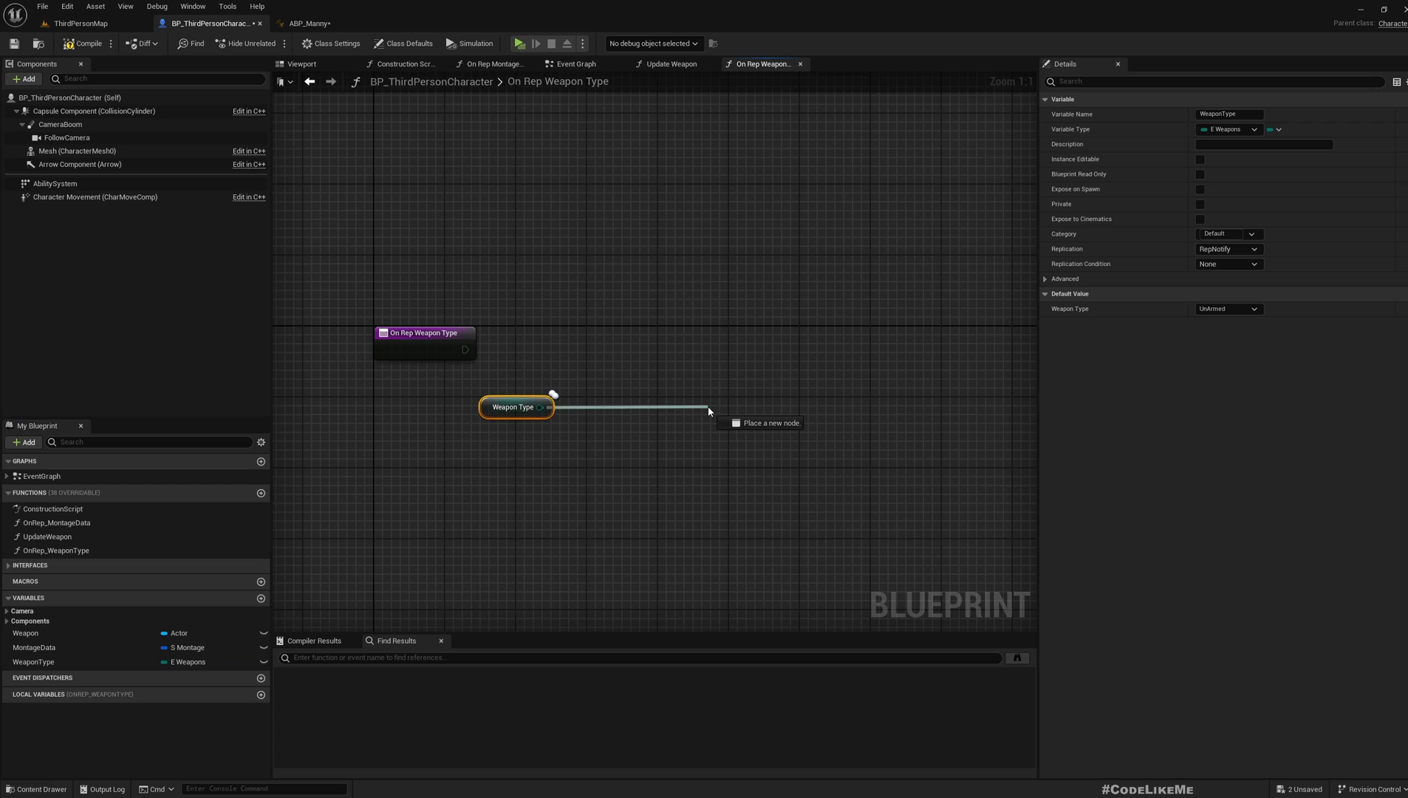
click(671, 64)
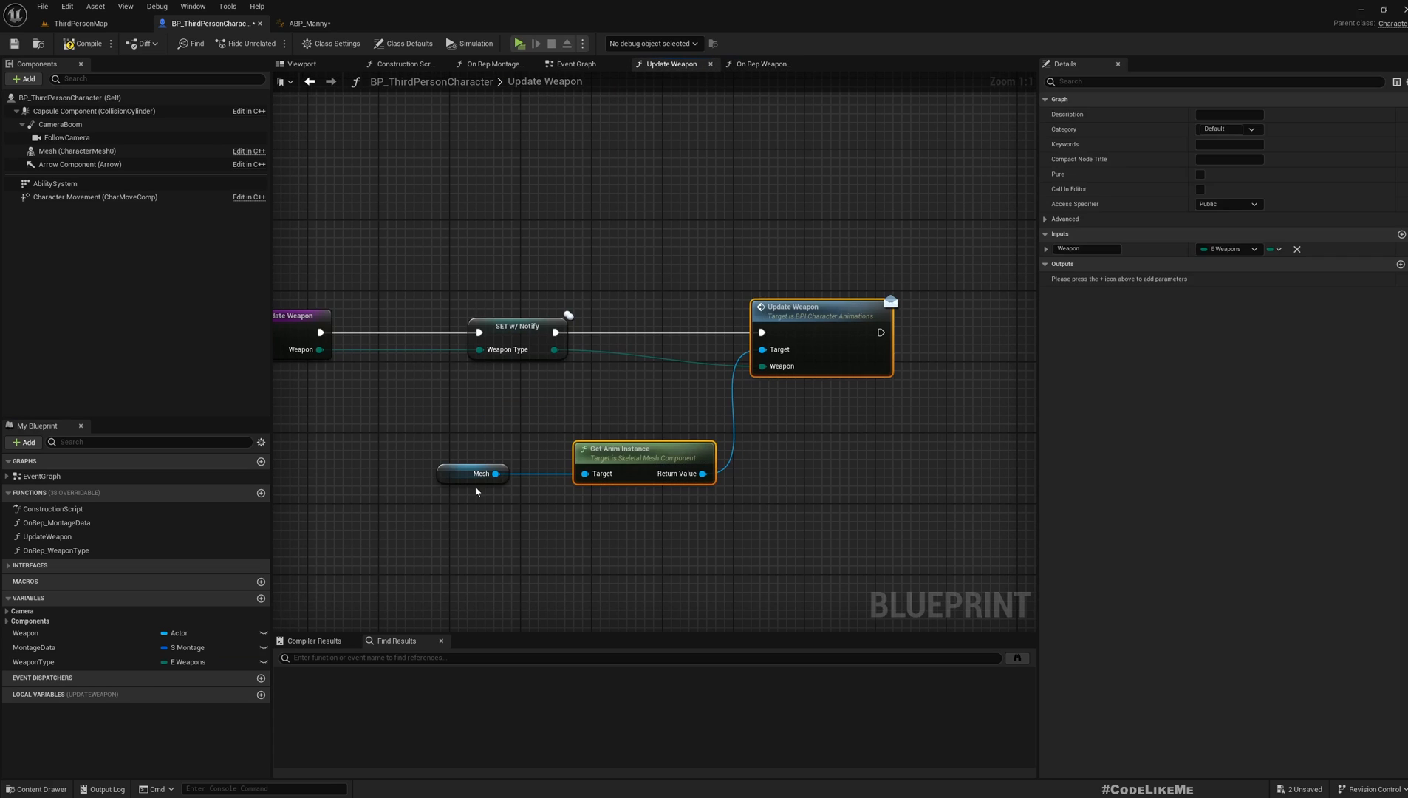
click(478, 474)
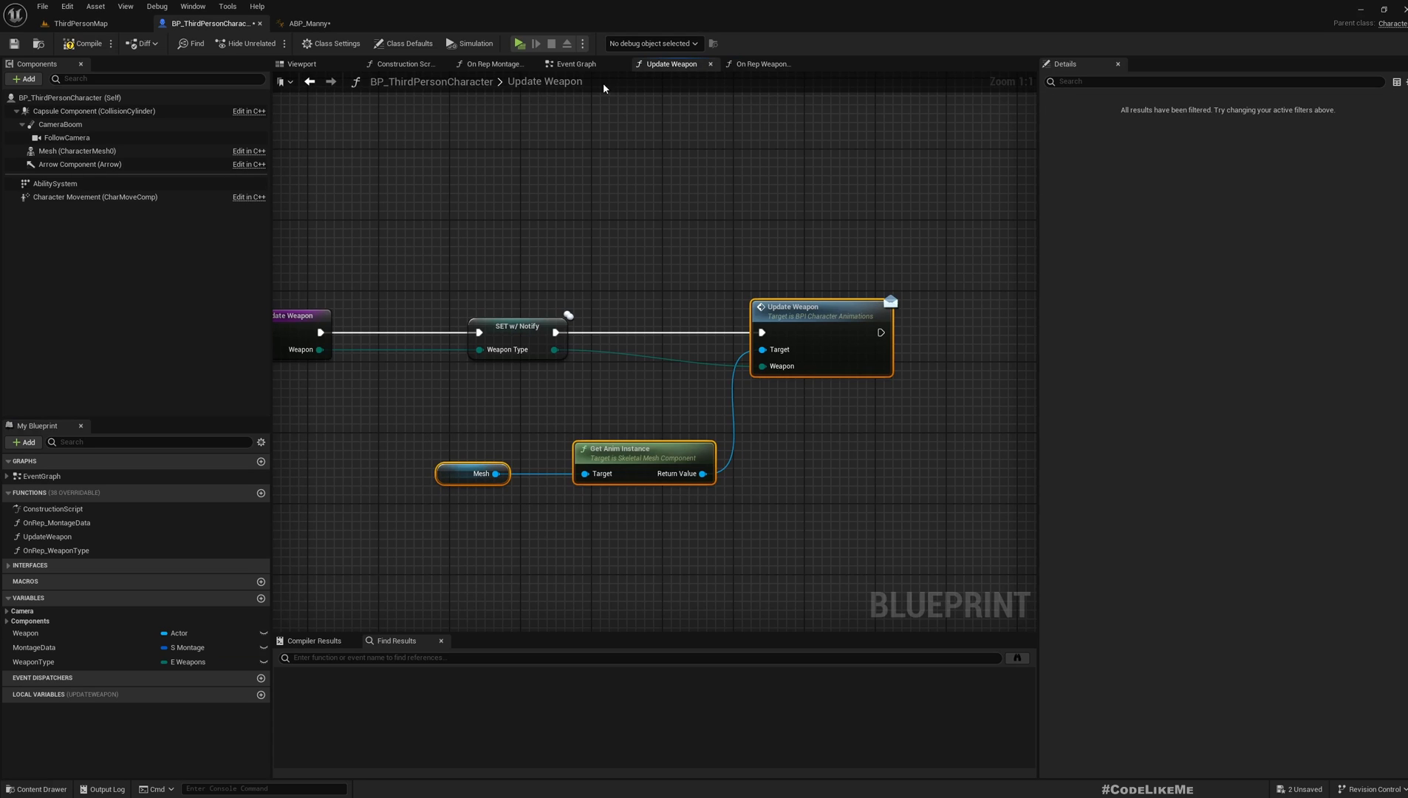
click(763, 63)
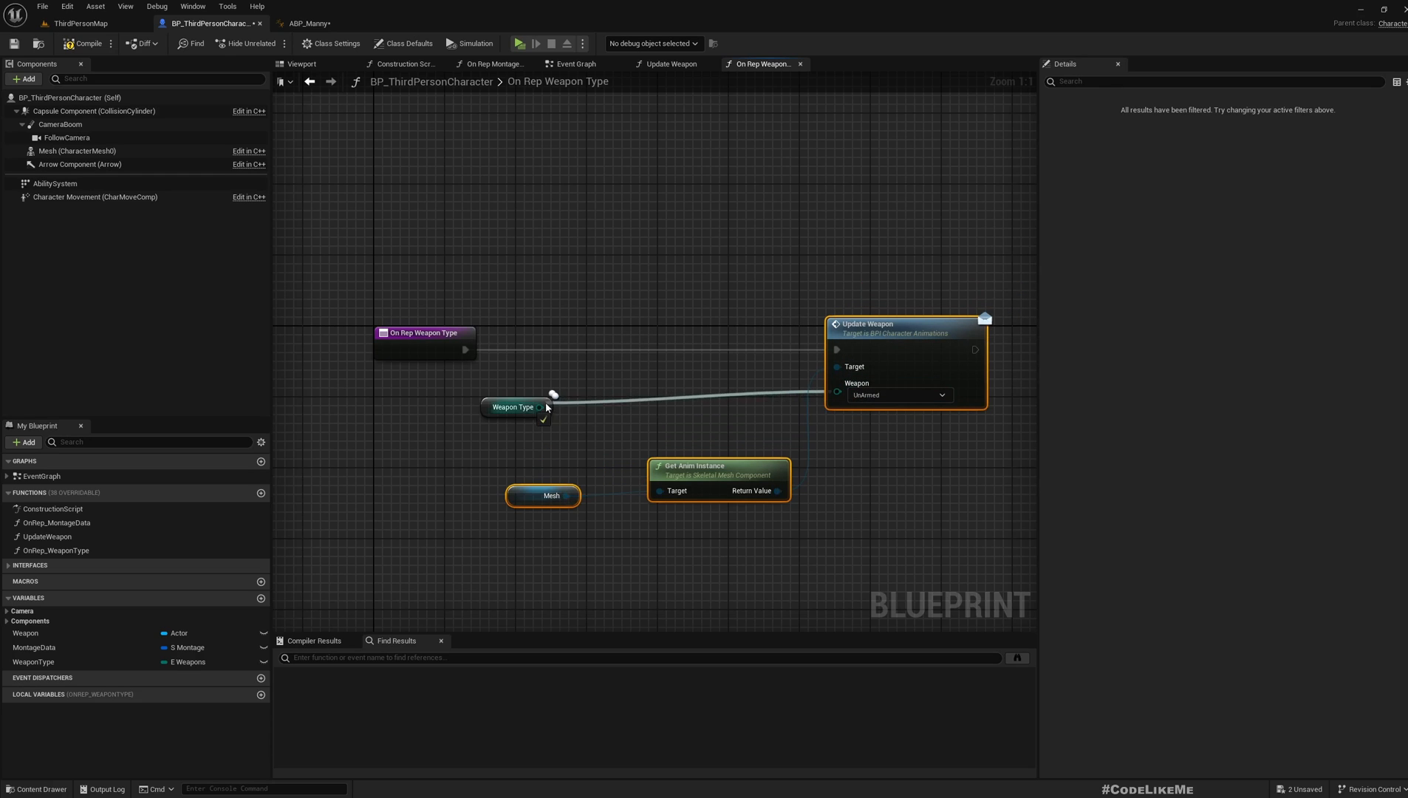
mouse_move(871, 323)
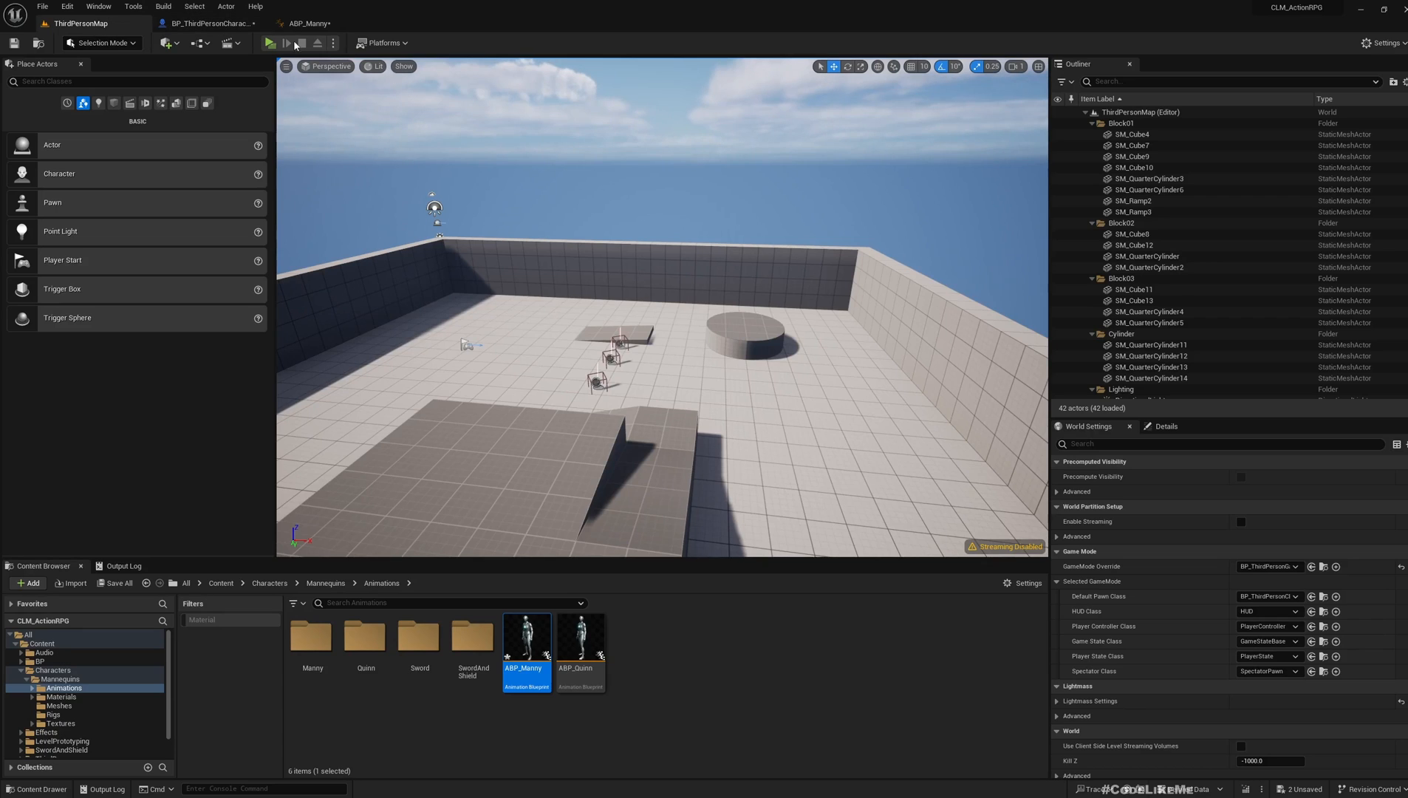
Switch back to the ThirdPersonMap level tab
click(274, 42)
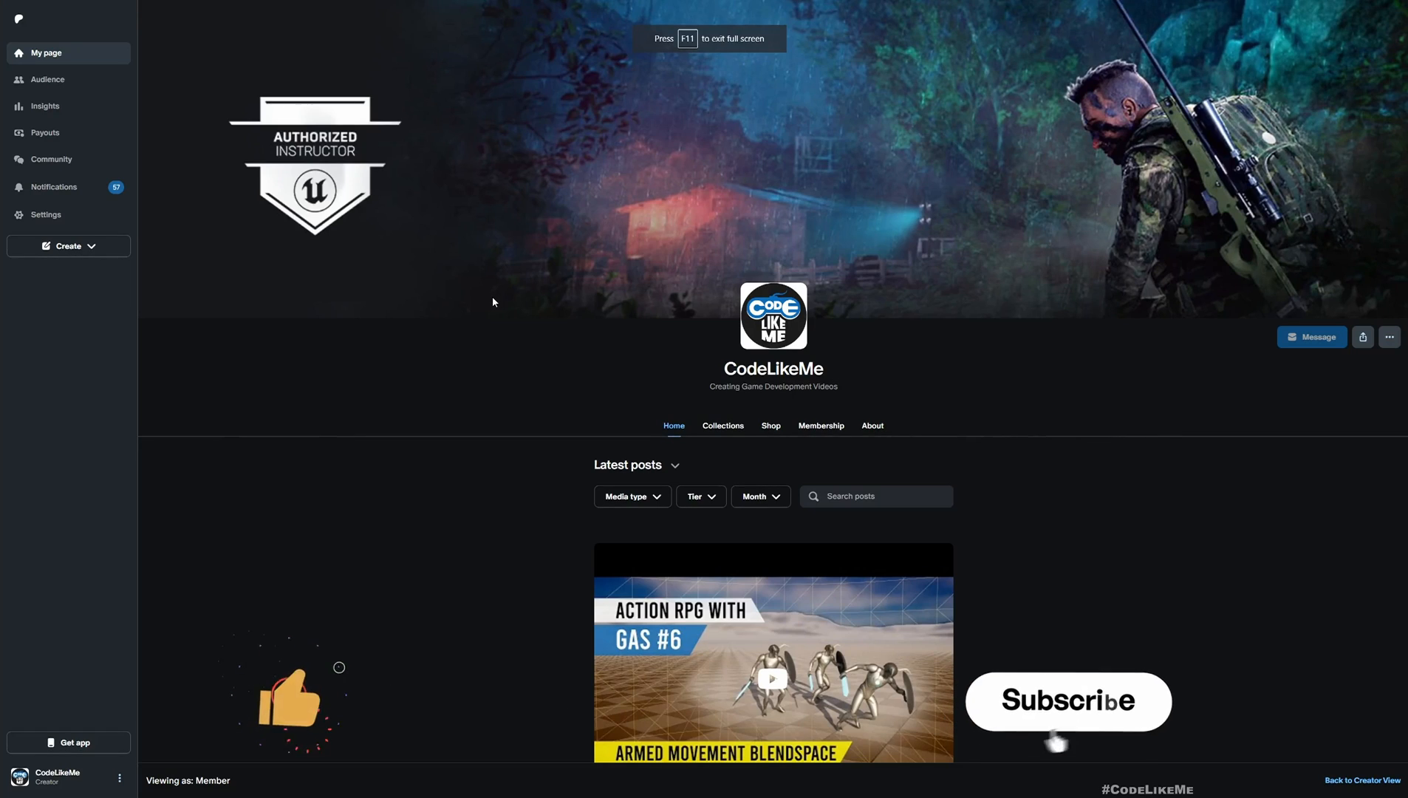
scroll(down, 3)
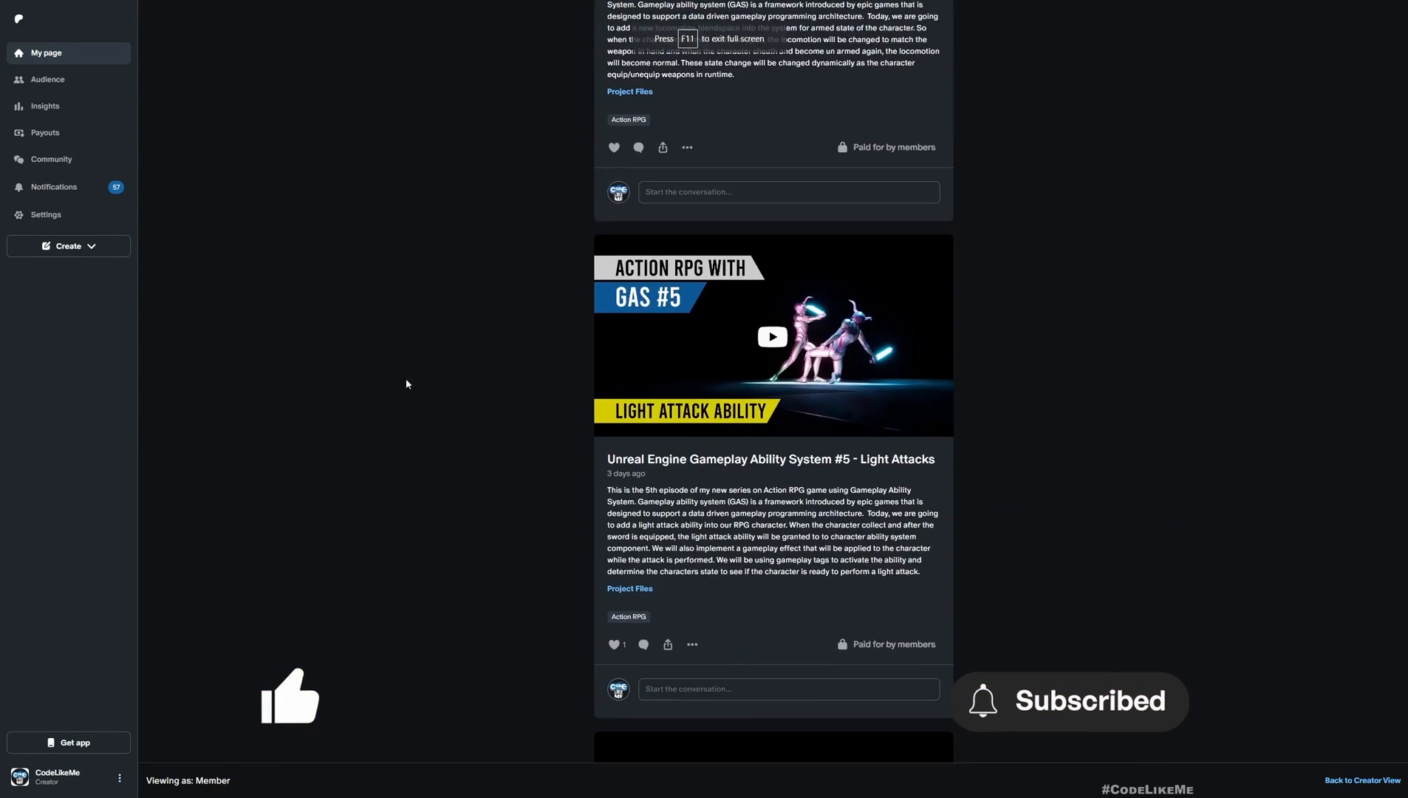
scroll(down, 3)
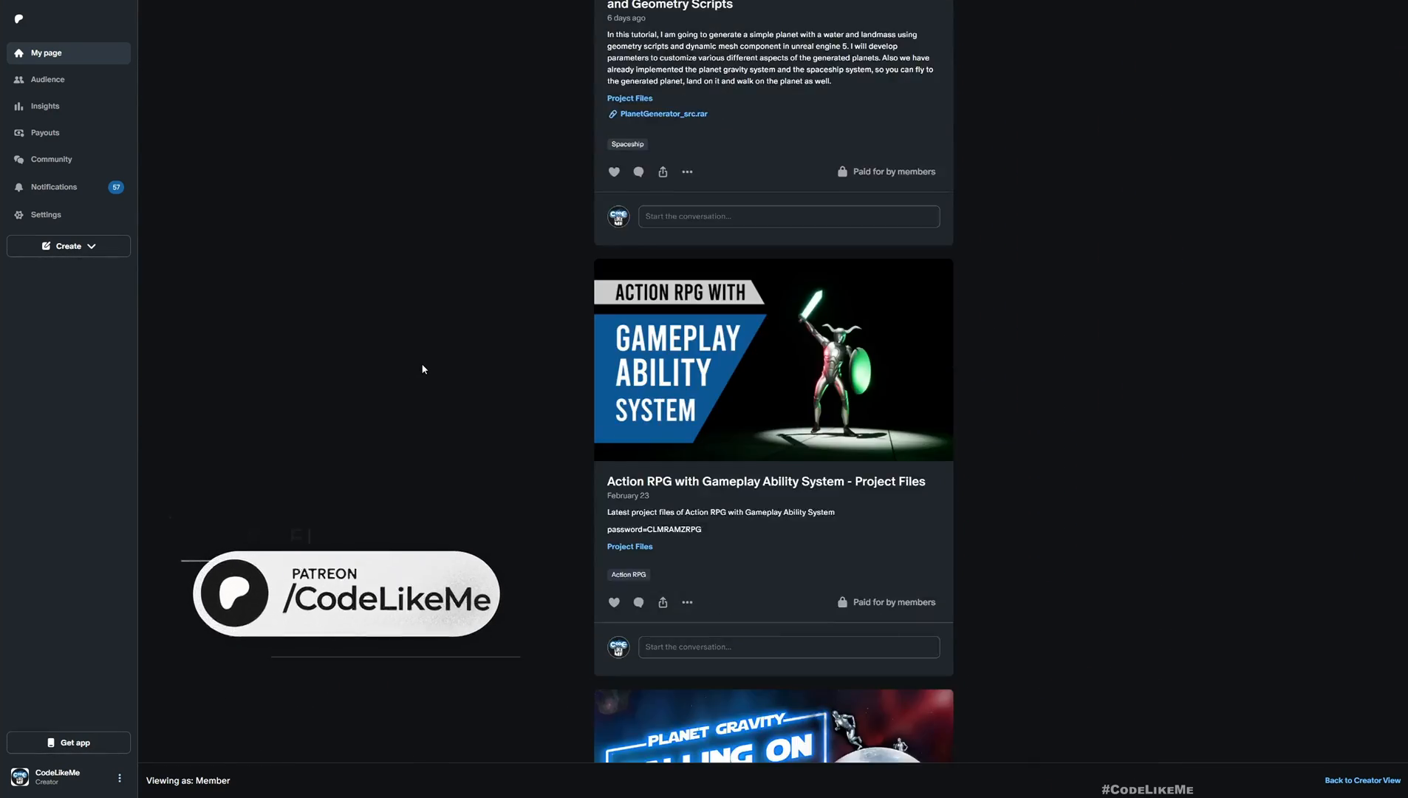
scroll(down, 3)
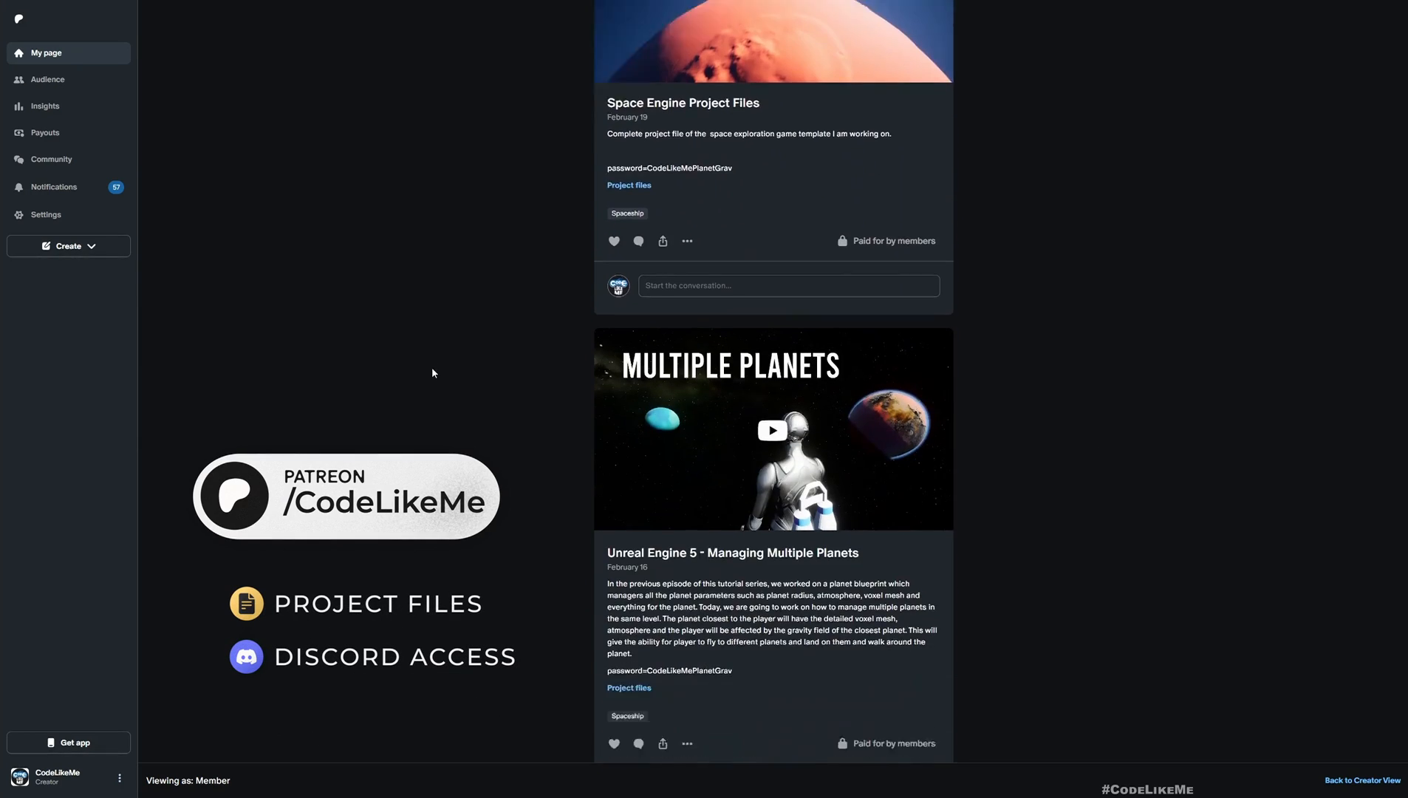
scroll(down, 3)
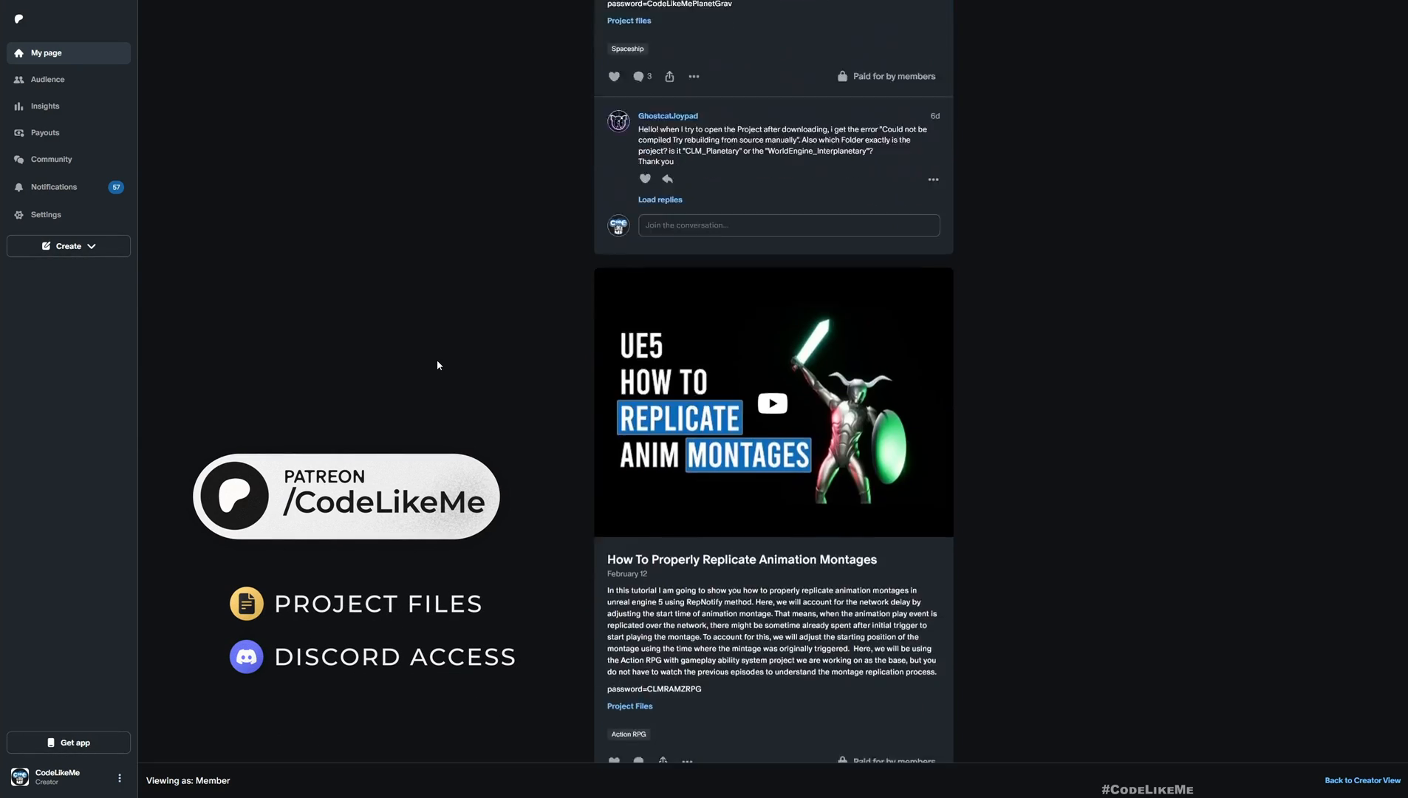
scroll(down, 3)
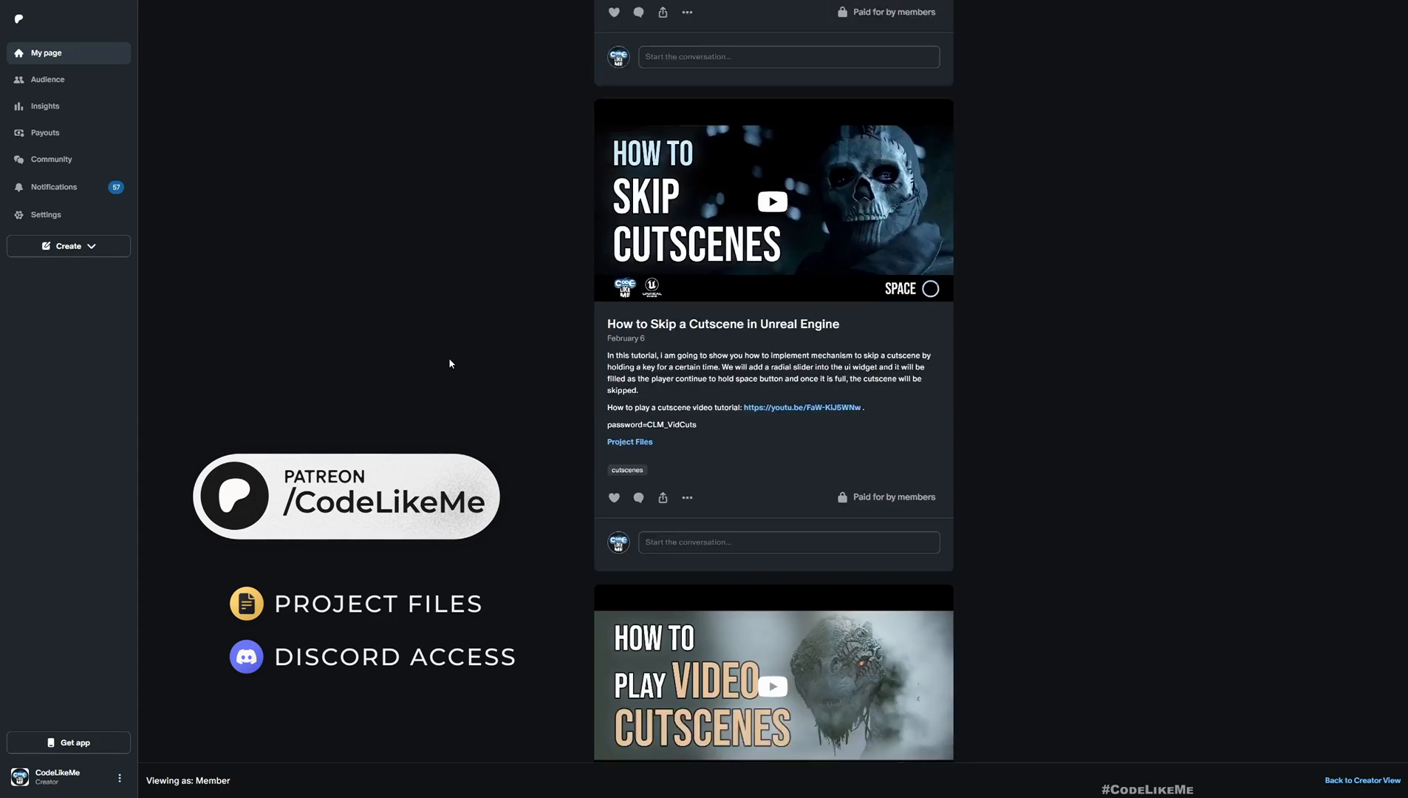